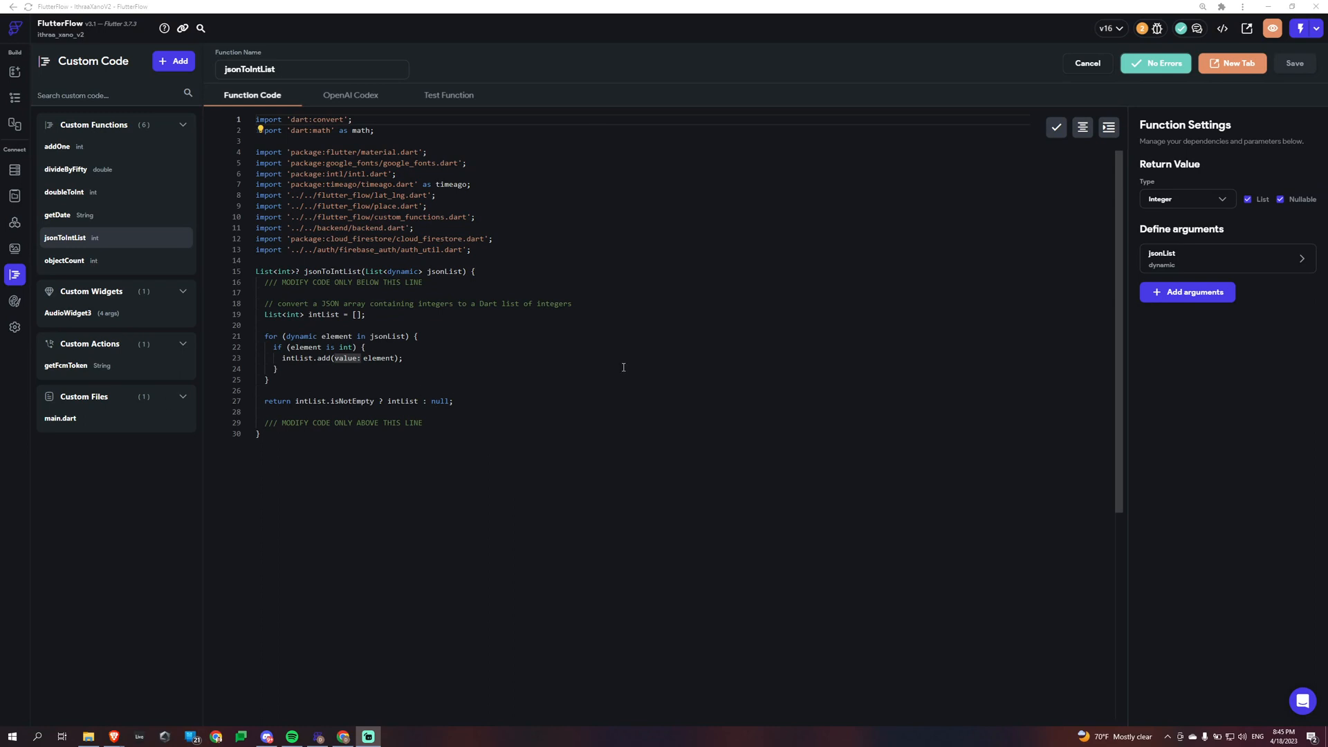
{"action": "mouse_move", "coordinate": [505, 388]}
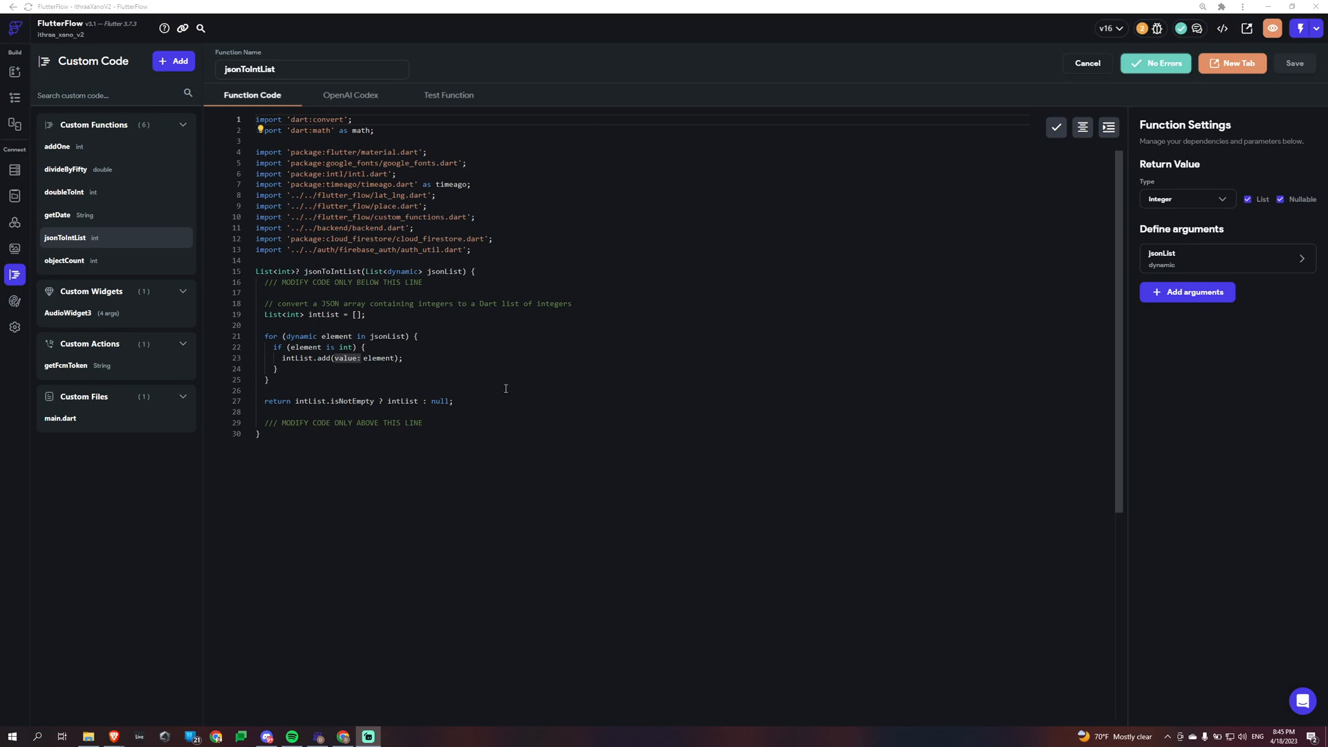
{"action": "mouse_move", "coordinate": [347, 397]}
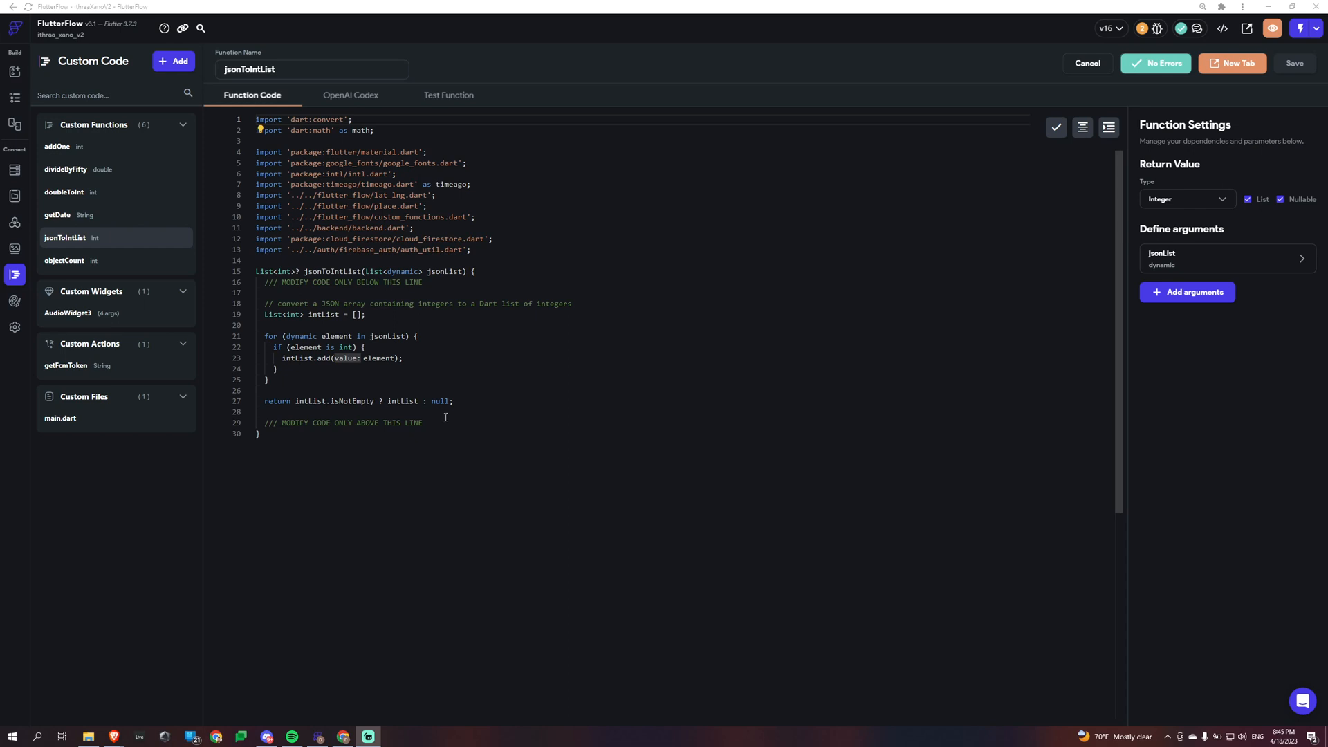
{"action": "mouse_move", "coordinate": [435, 382]}
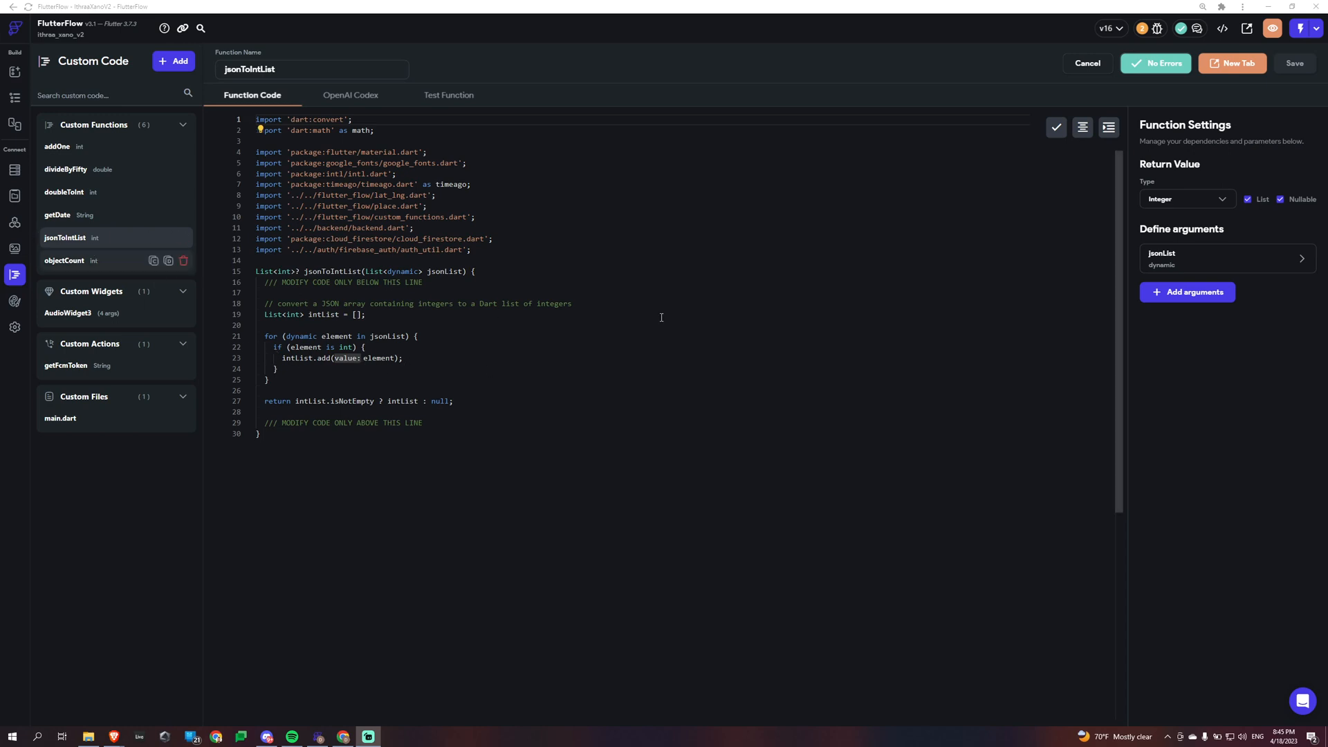
{"action": "mouse_move", "coordinate": [65, 365]}
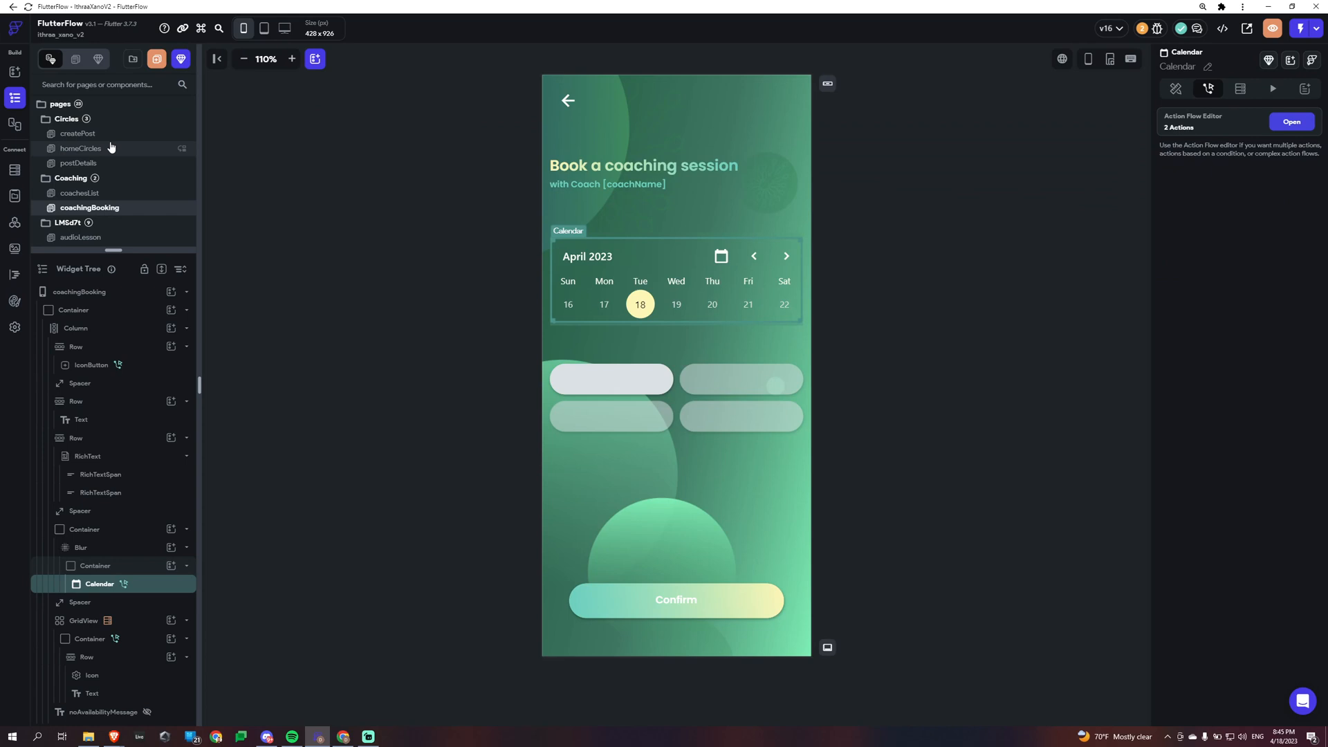
Step: Review homeCircles actions and NavBarFloating's center On Tap to homeCircles, then the home page's actions
{"action": "left_click", "coordinate": [81, 148]}
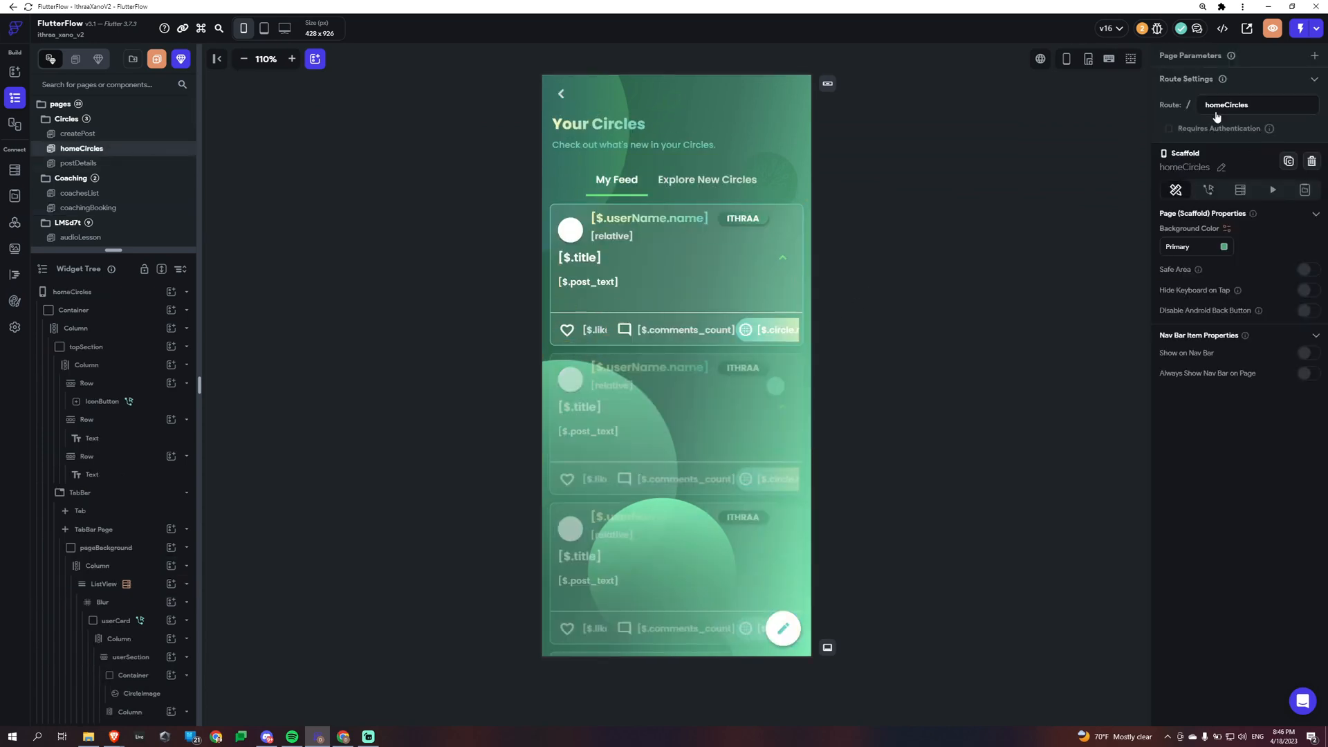
{"action": "left_click", "coordinate": [1209, 188]}
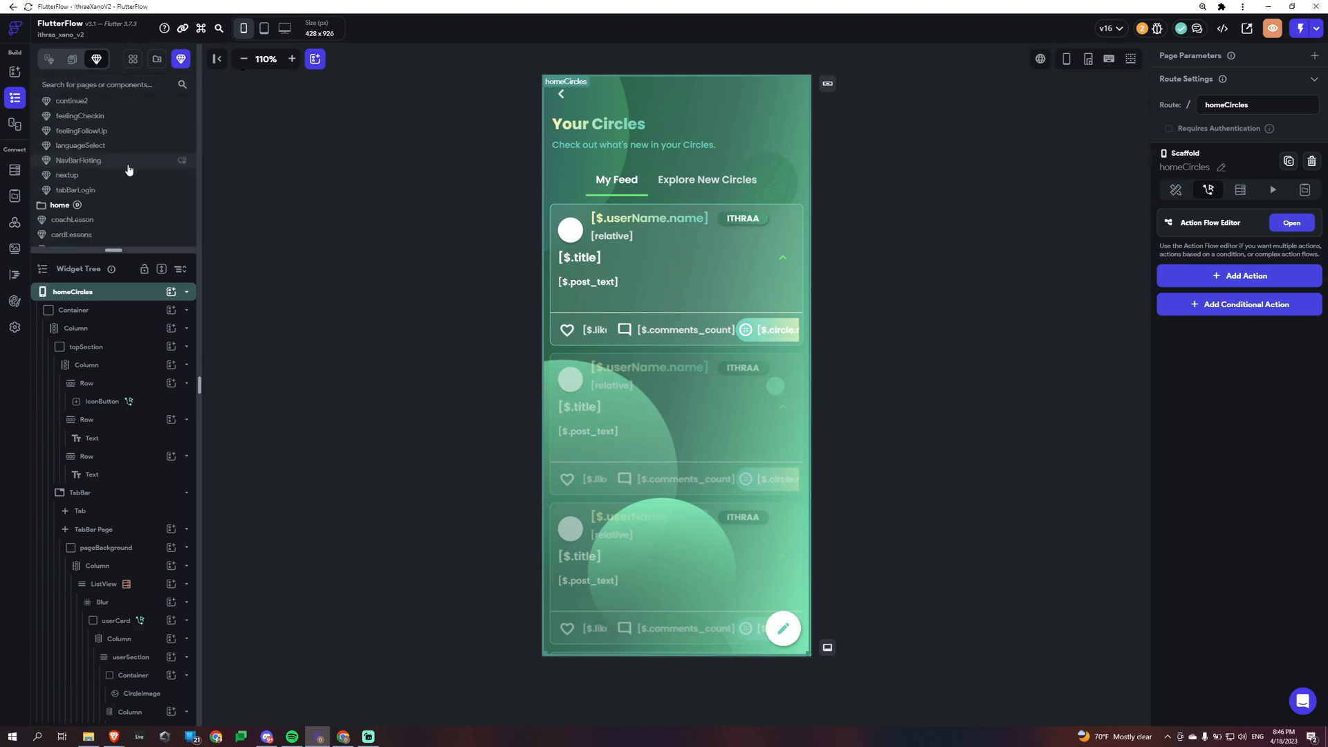
{"action": "mouse_move", "coordinate": [102, 161]}
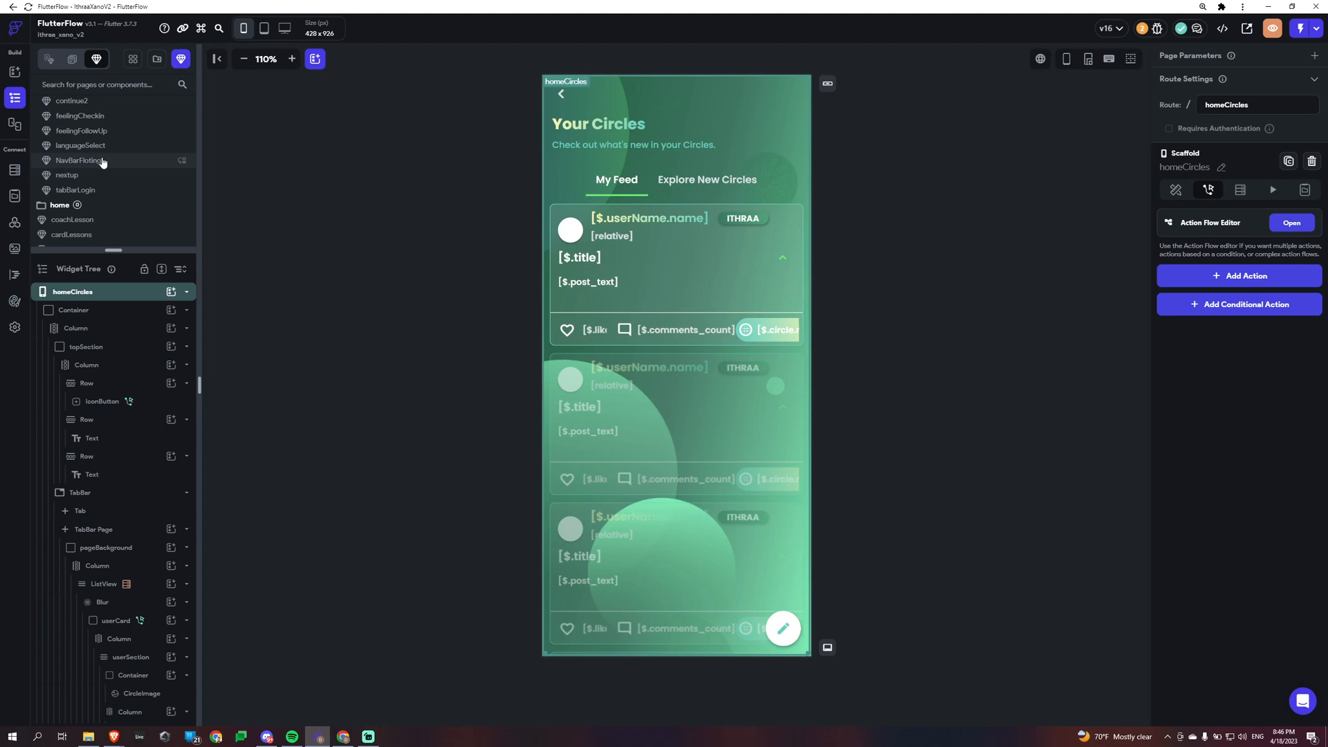
{"action": "left_click", "coordinate": [80, 160]}
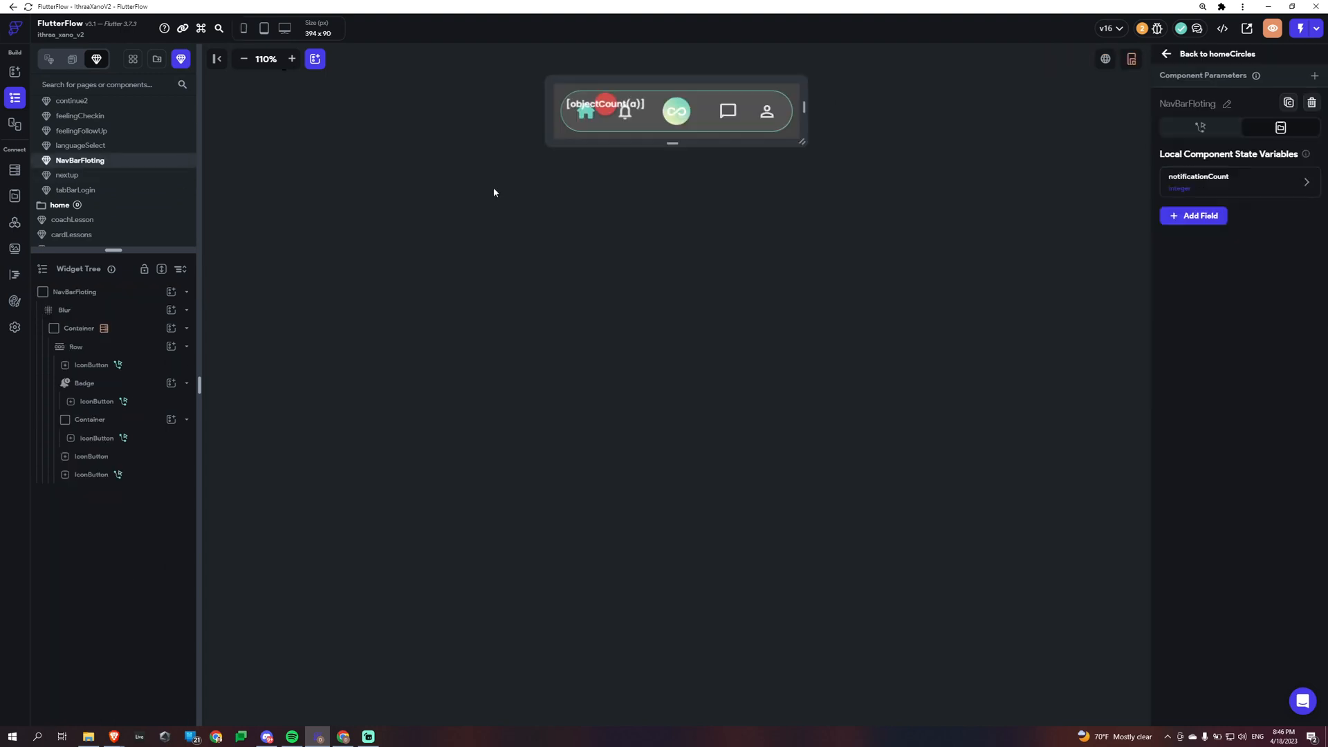
{"action": "left_click", "coordinate": [676, 111]}
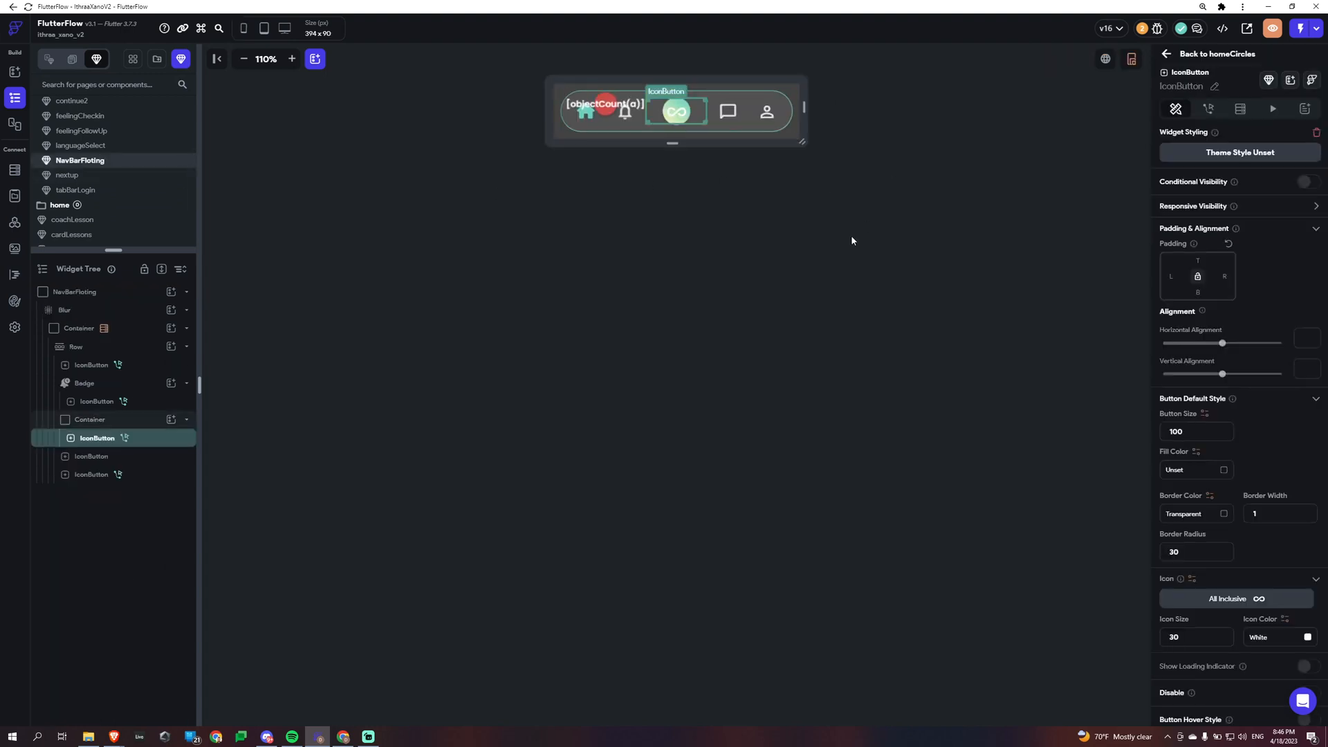
{"action": "left_click", "coordinate": [1208, 109]}
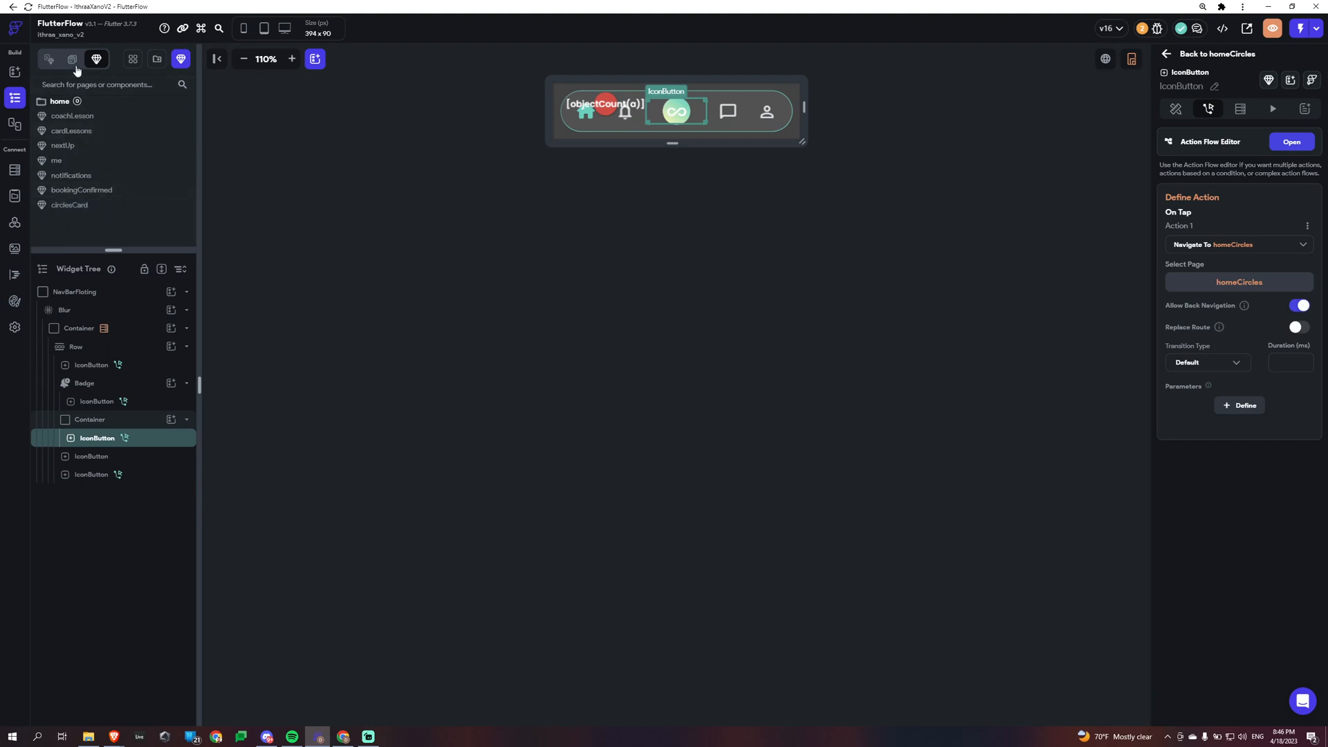
{"action": "left_click", "coordinate": [72, 60]}
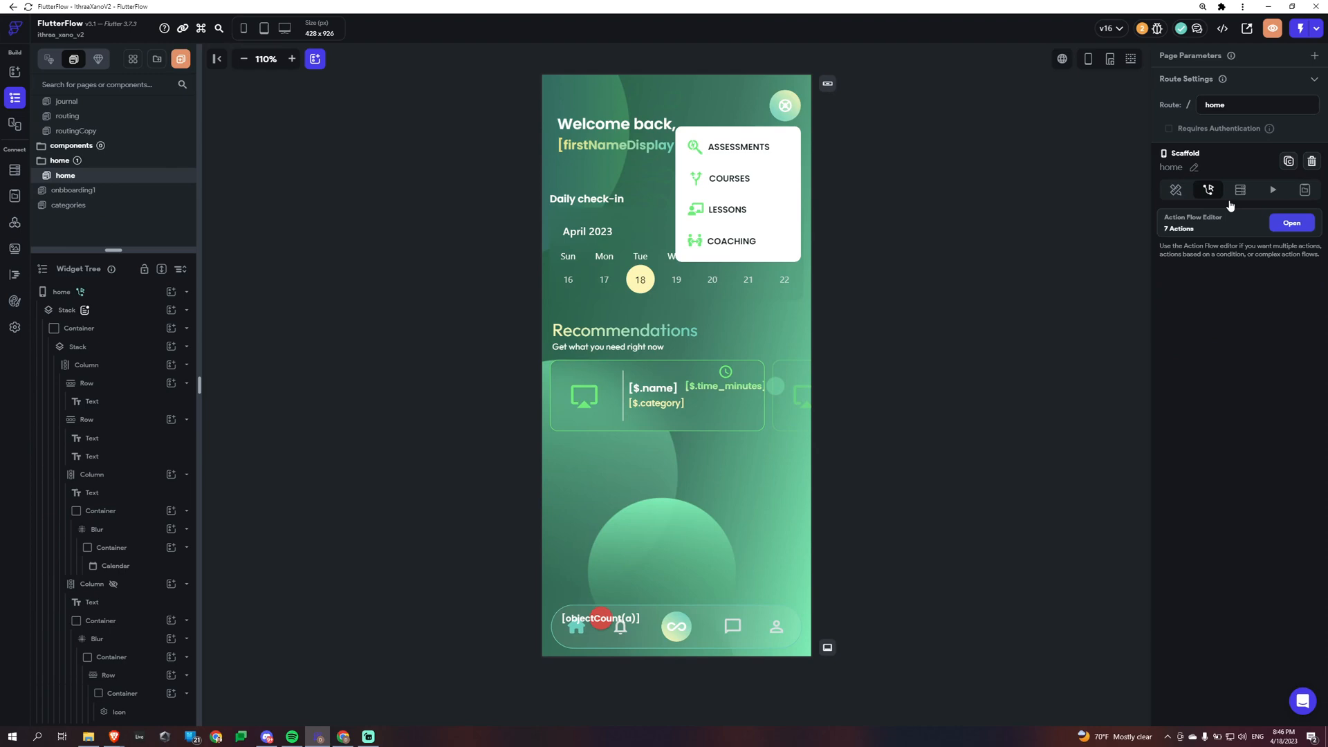
{"action": "left_click", "coordinate": [61, 292]}
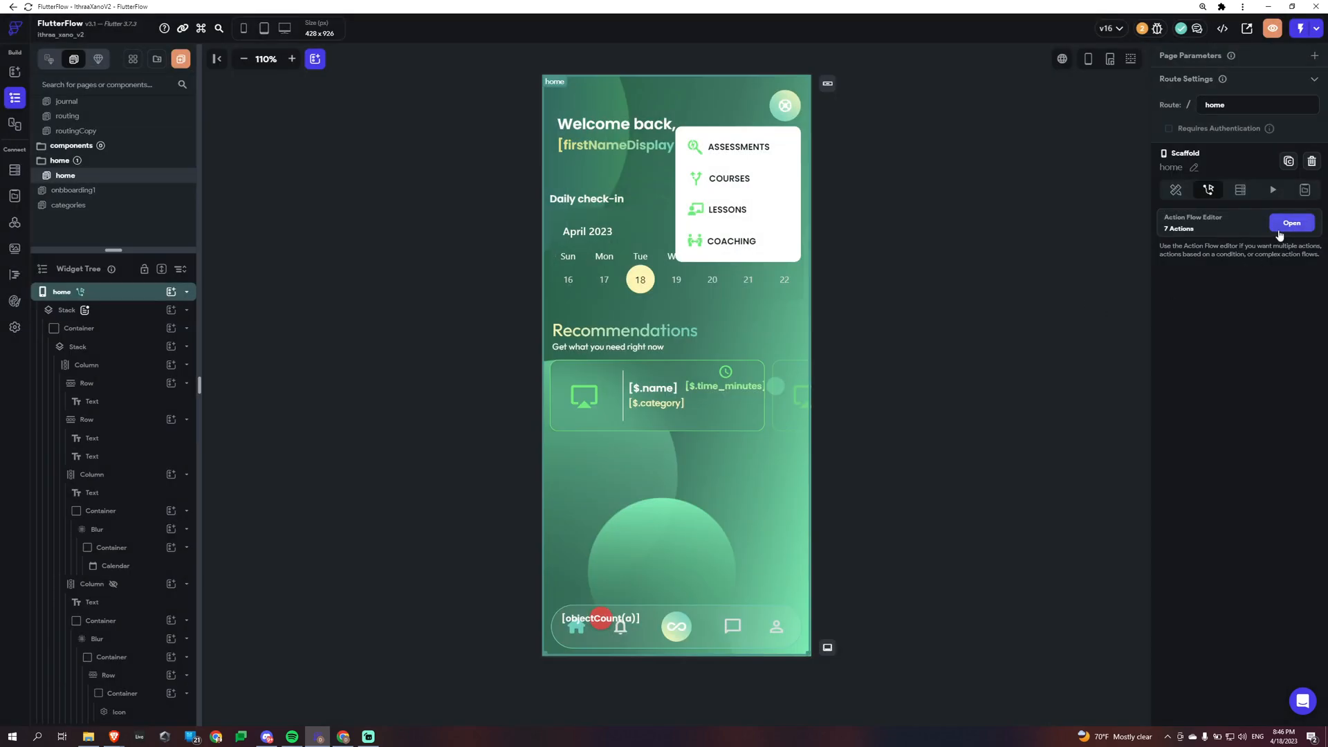
Step: In the On Page Load flow, review the My Circles Liked and Comments Liked calls, then select 'update posts lists'
{"action": "left_click", "coordinate": [1291, 223]}
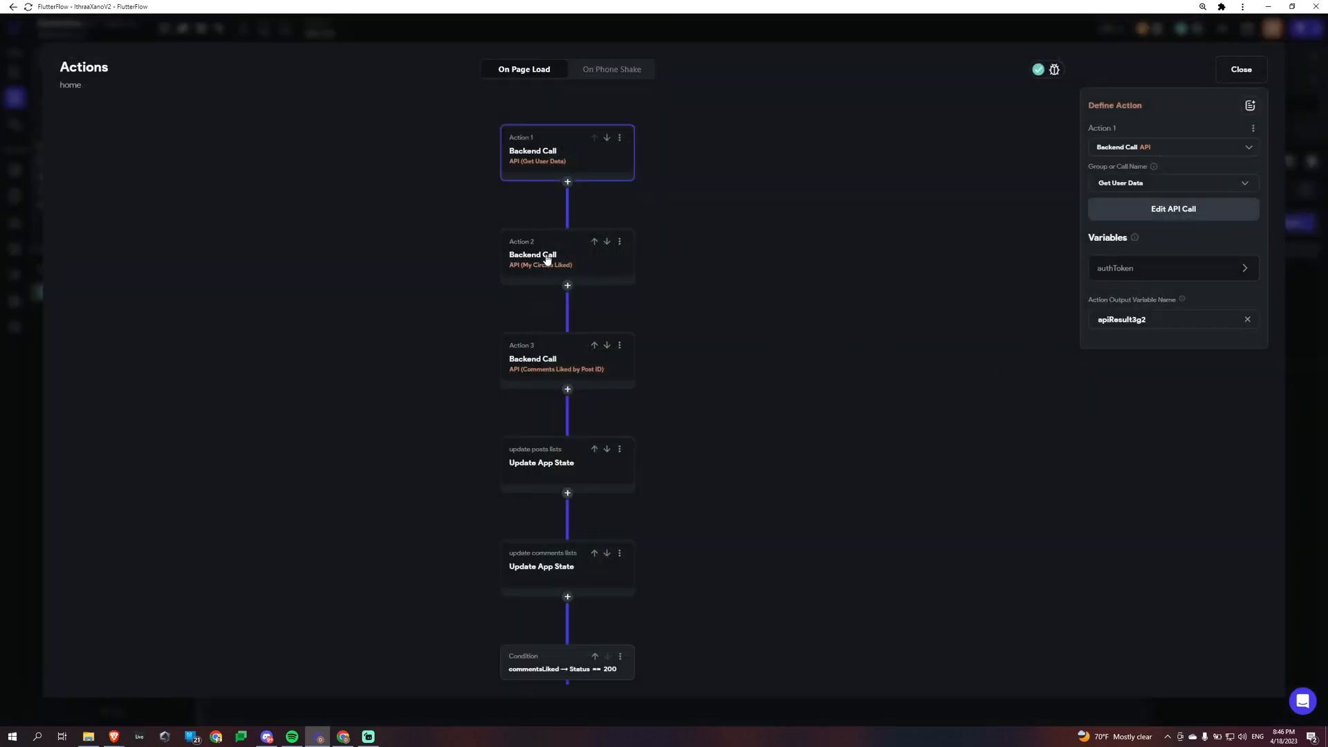
{"action": "left_click", "coordinate": [541, 254]}
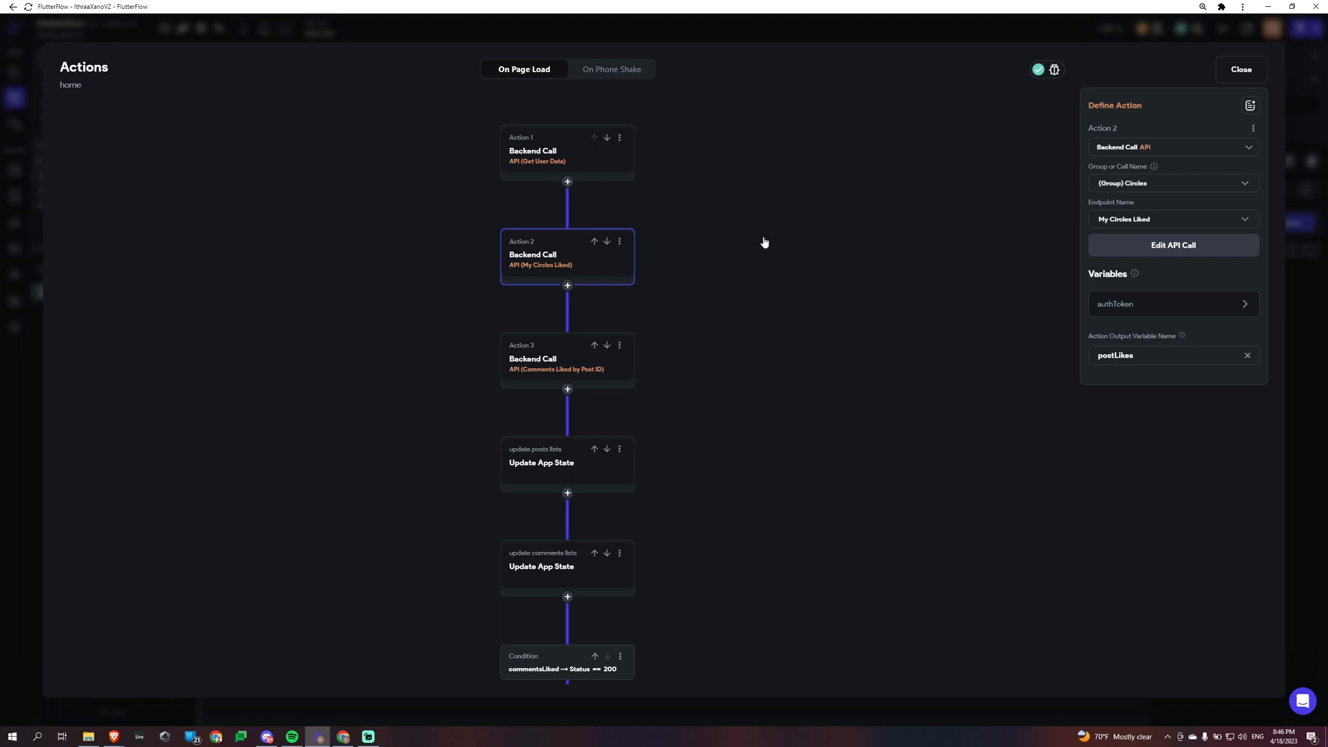
{"action": "mouse_move", "coordinate": [845, 288]}
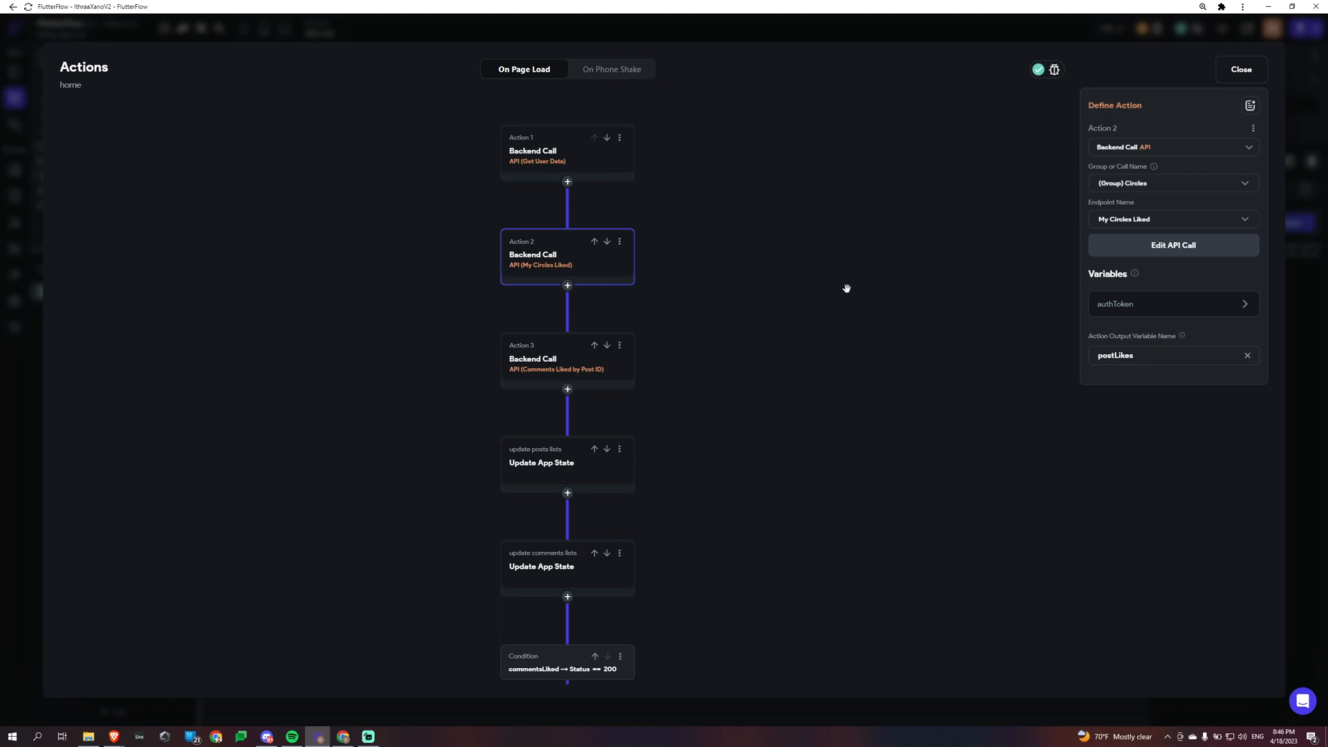
{"action": "mouse_move", "coordinate": [1092, 264]}
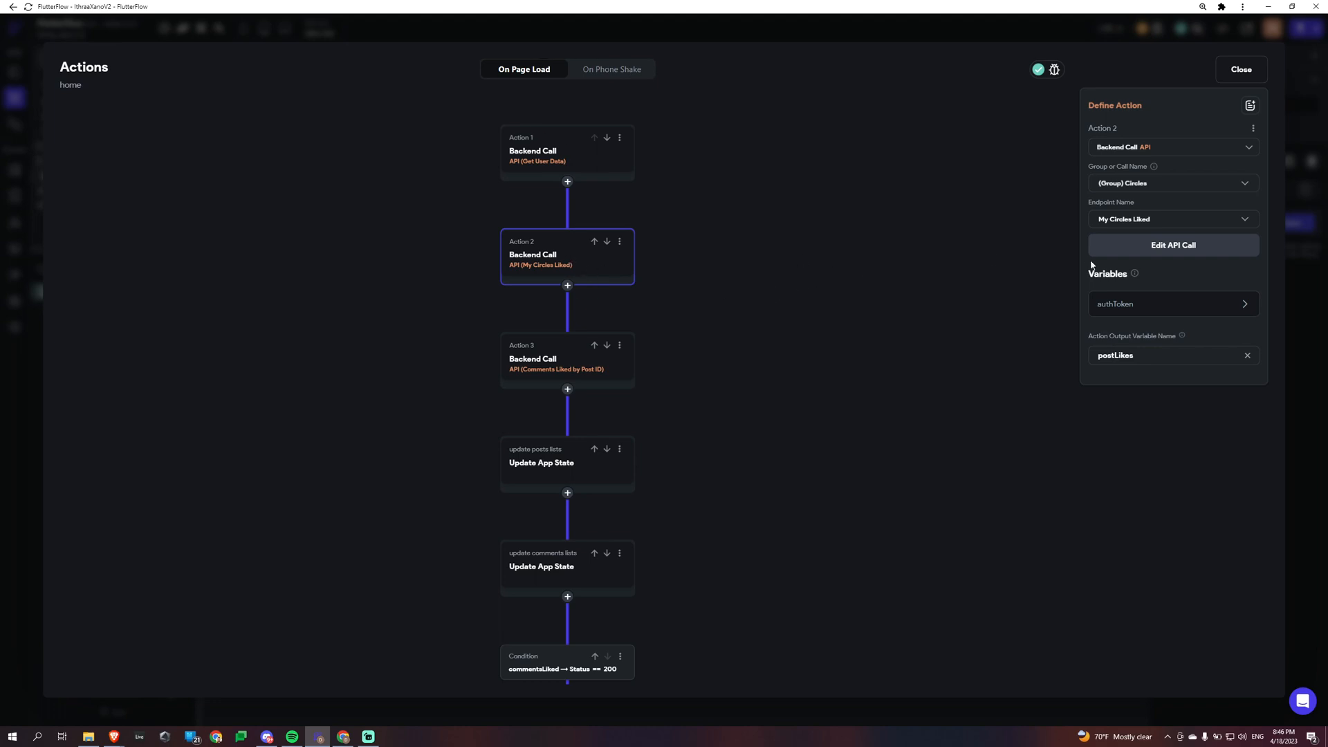
{"action": "mouse_move", "coordinate": [1079, 292]}
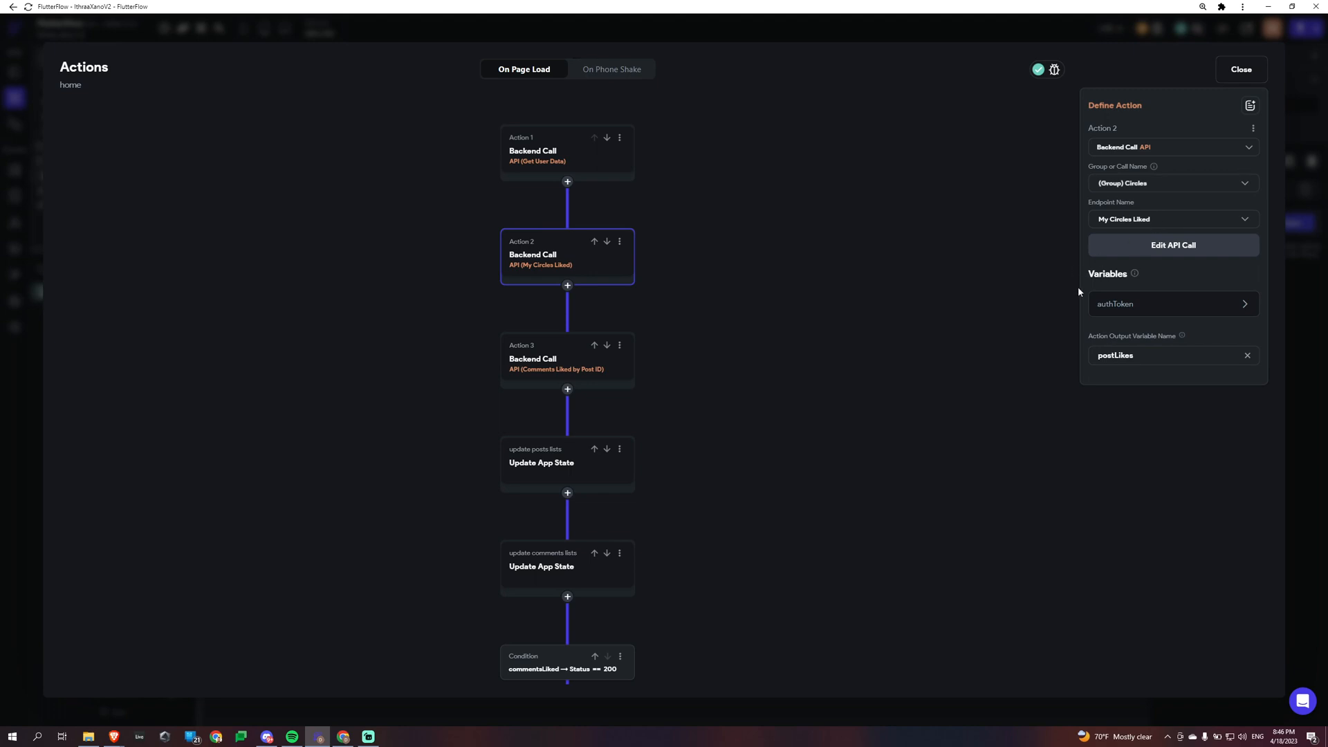
{"action": "mouse_move", "coordinate": [560, 367]}
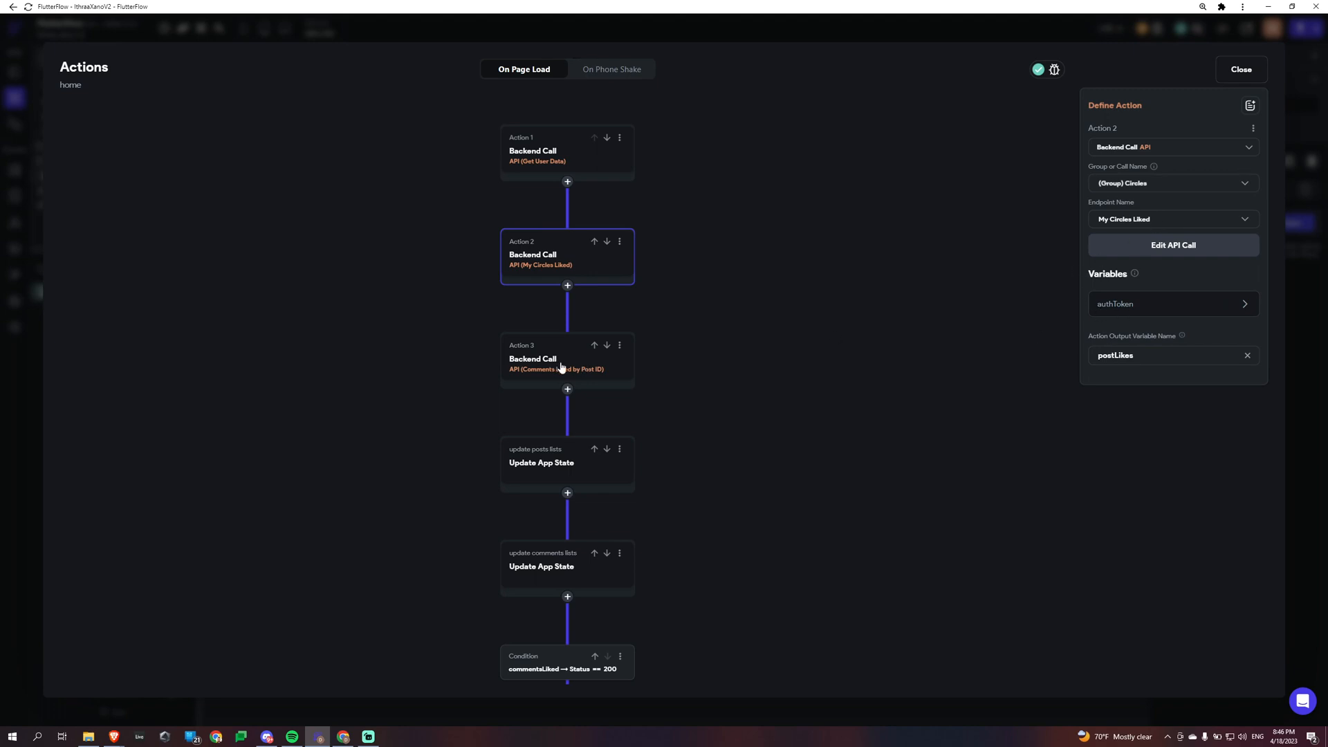
{"action": "left_click", "coordinate": [567, 359]}
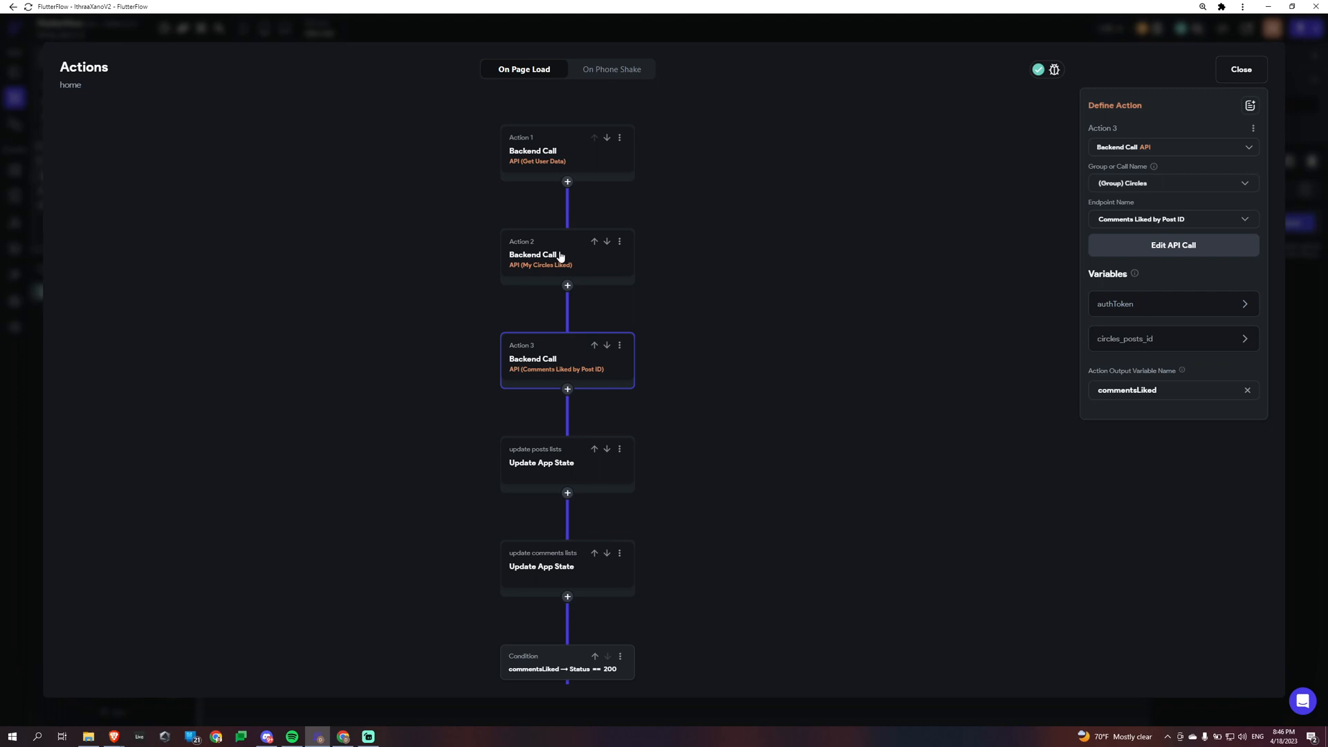
{"action": "left_click", "coordinate": [566, 256]}
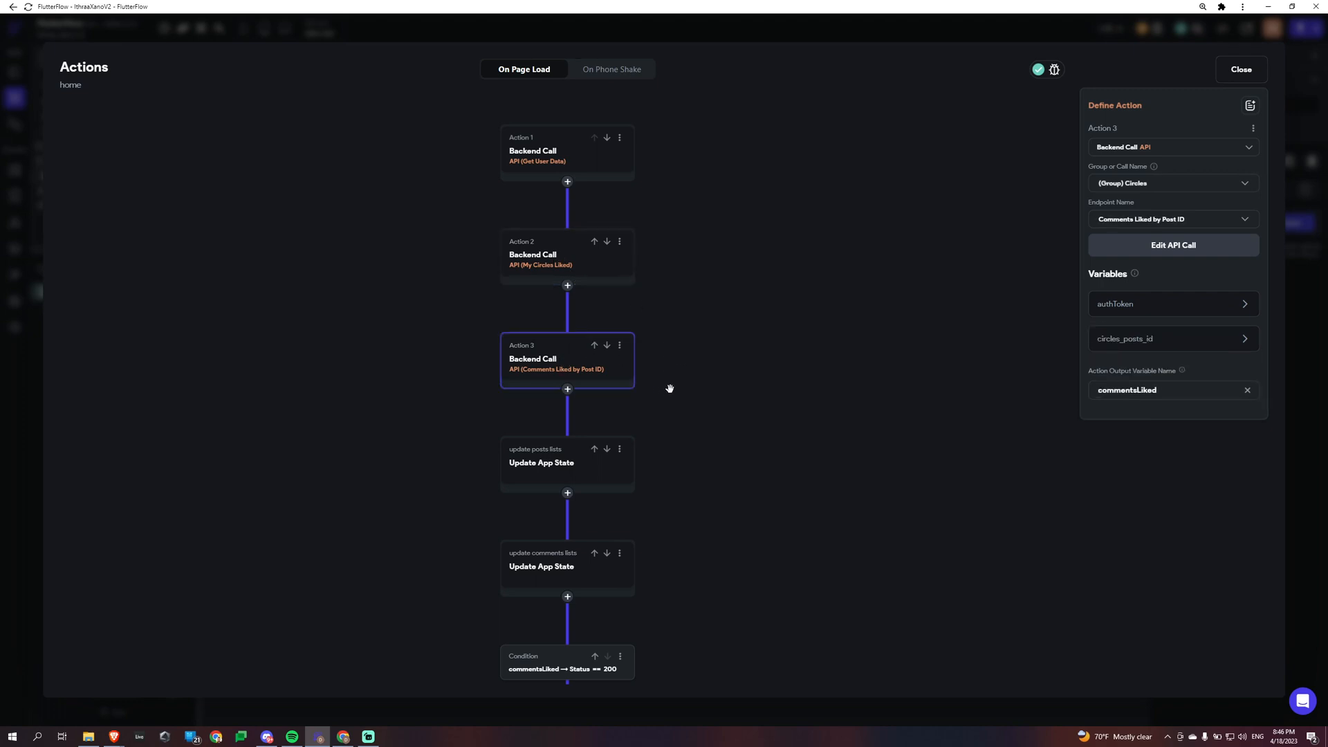
{"action": "scroll", "scroll_direction": "down", "scroll_amount": 3}
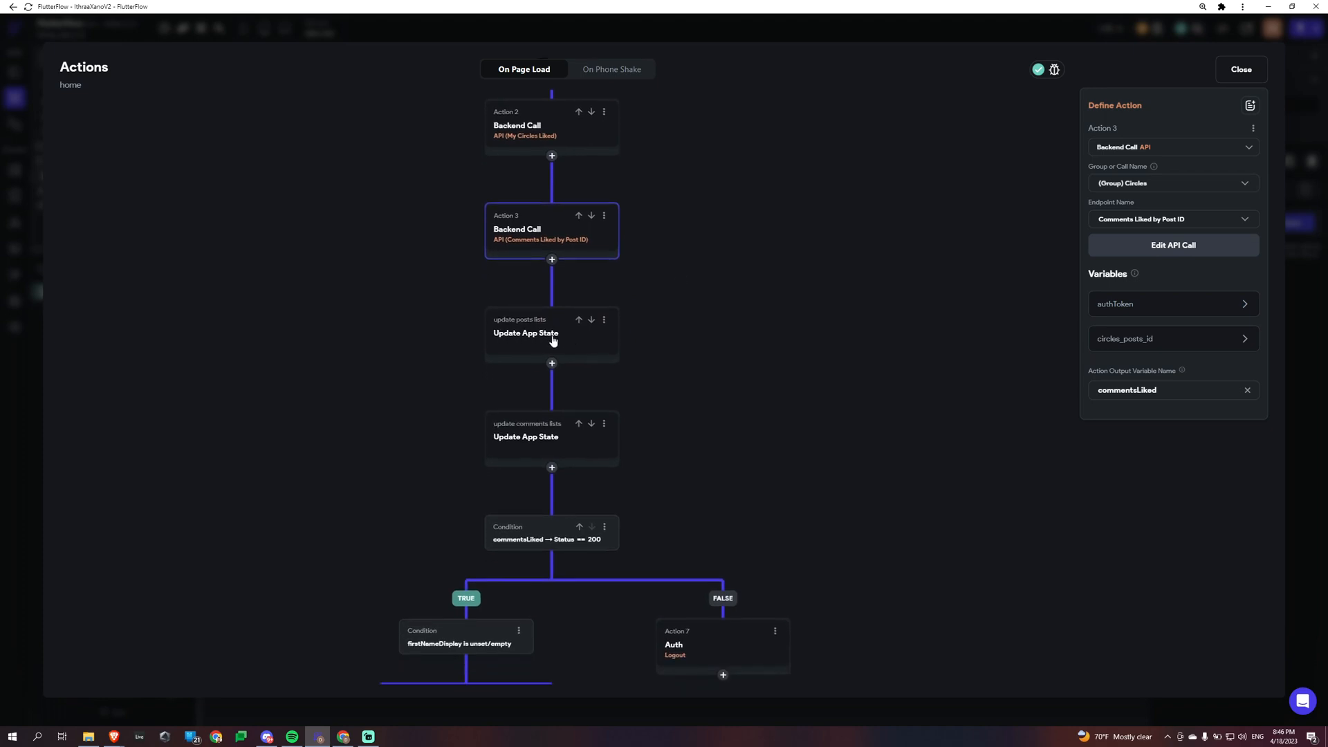
{"action": "left_click", "coordinate": [525, 332]}
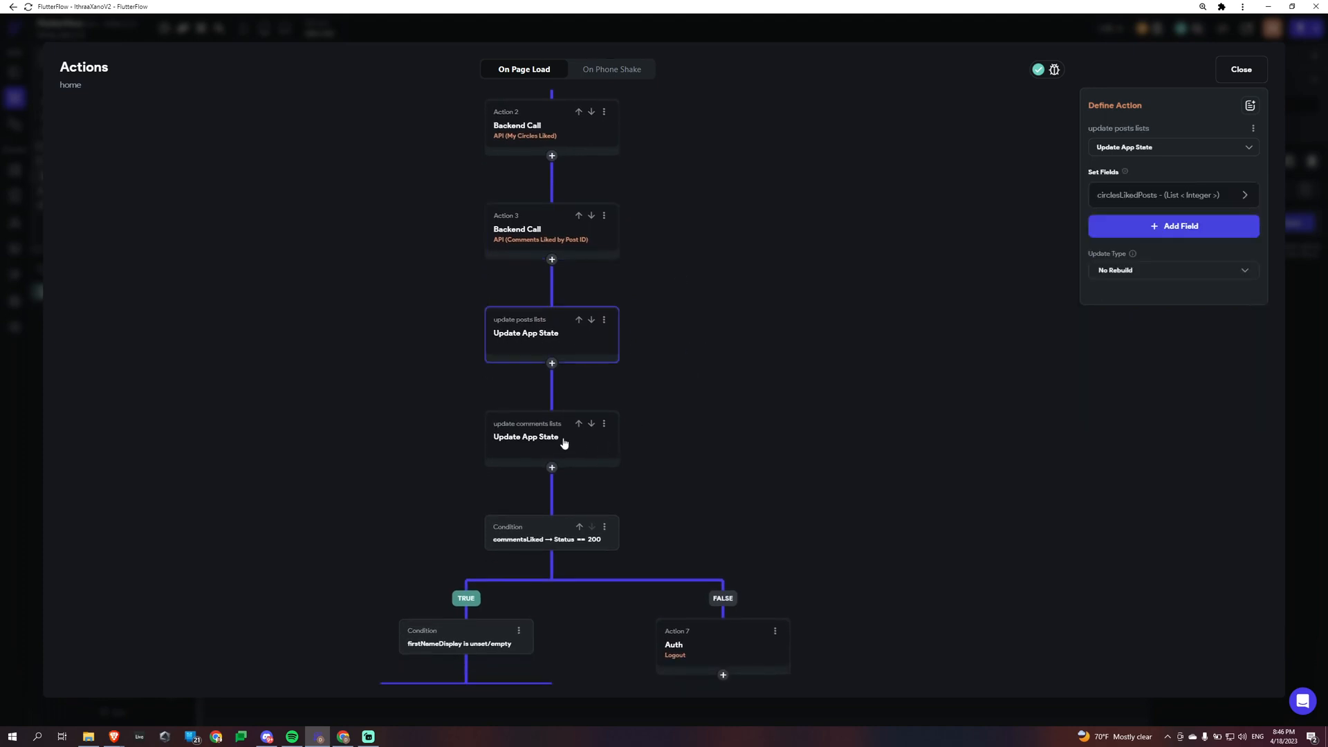
{"action": "mouse_move", "coordinate": [767, 439]}
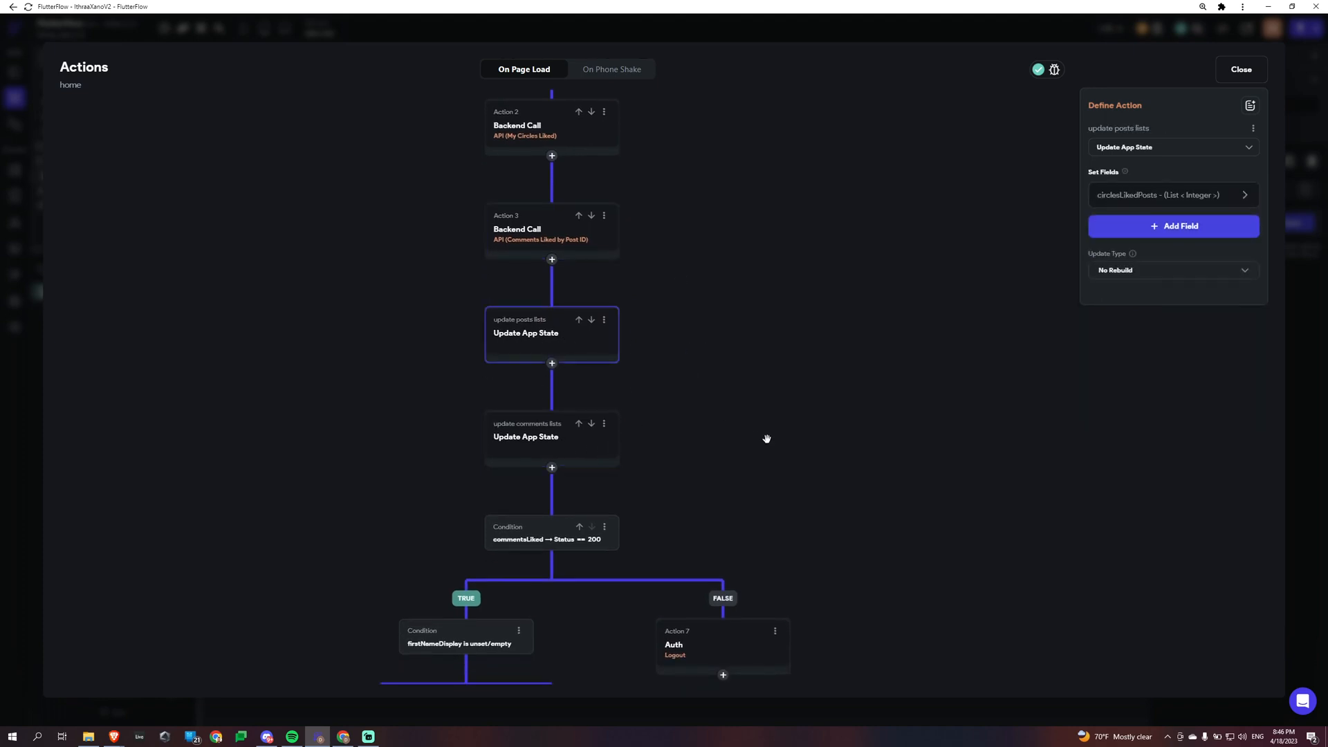
Step: Confirm circlesLikedPosts uses jsonToIntList with jsonList bound to the postLikes JSON Body
{"action": "left_click", "coordinate": [1244, 195]}
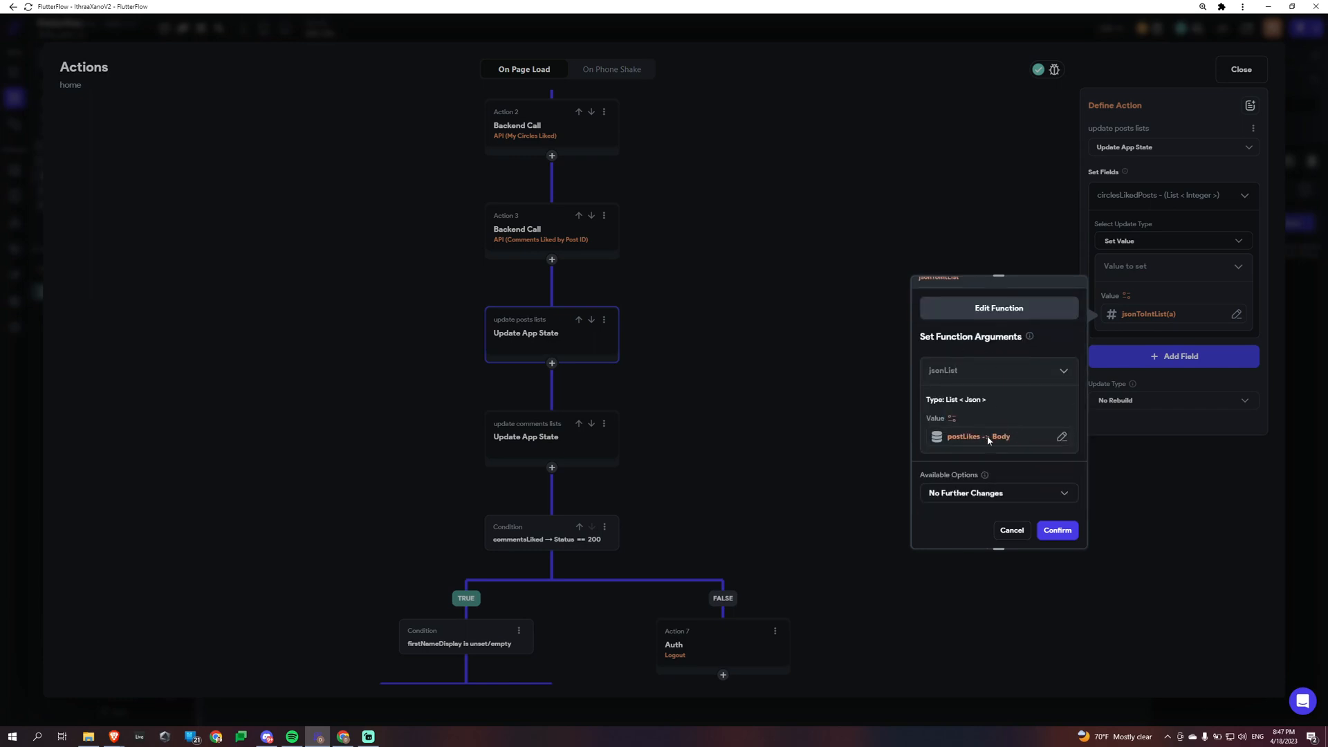
{"action": "left_click", "coordinate": [977, 436]}
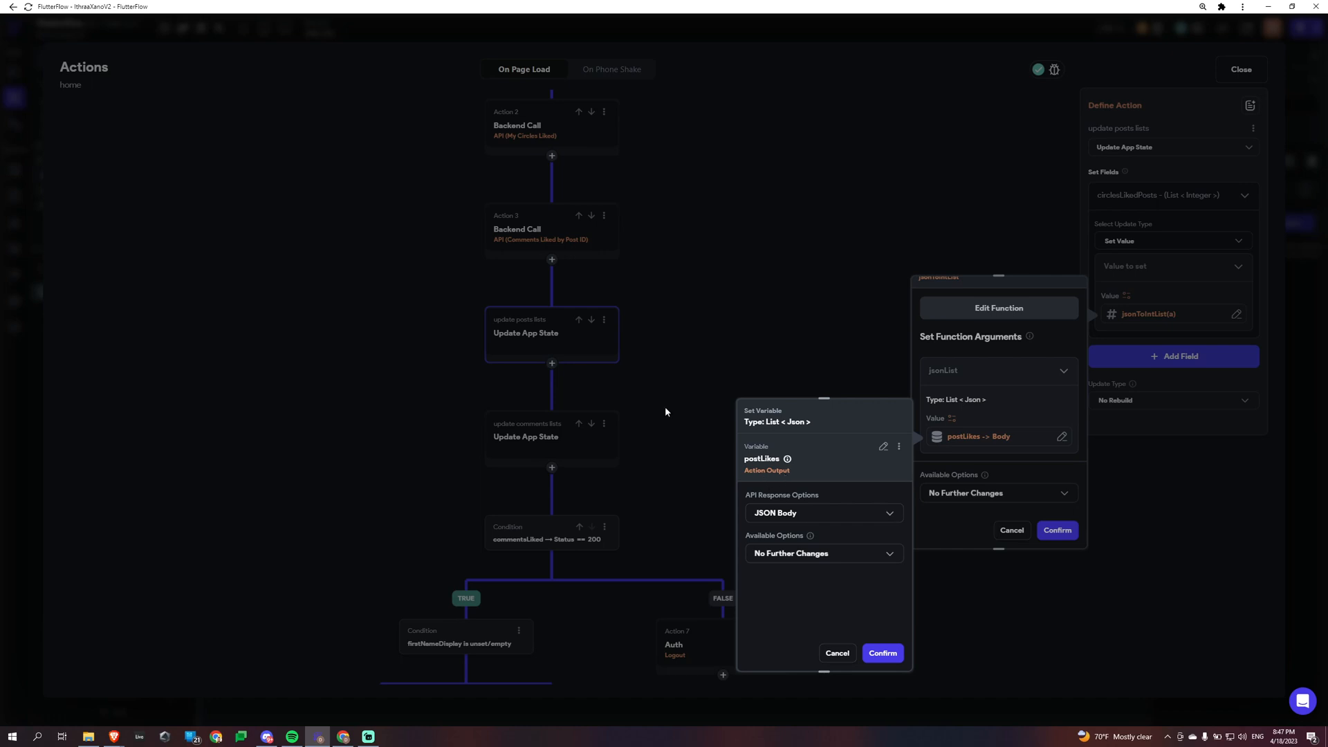
{"action": "mouse_move", "coordinate": [820, 256]}
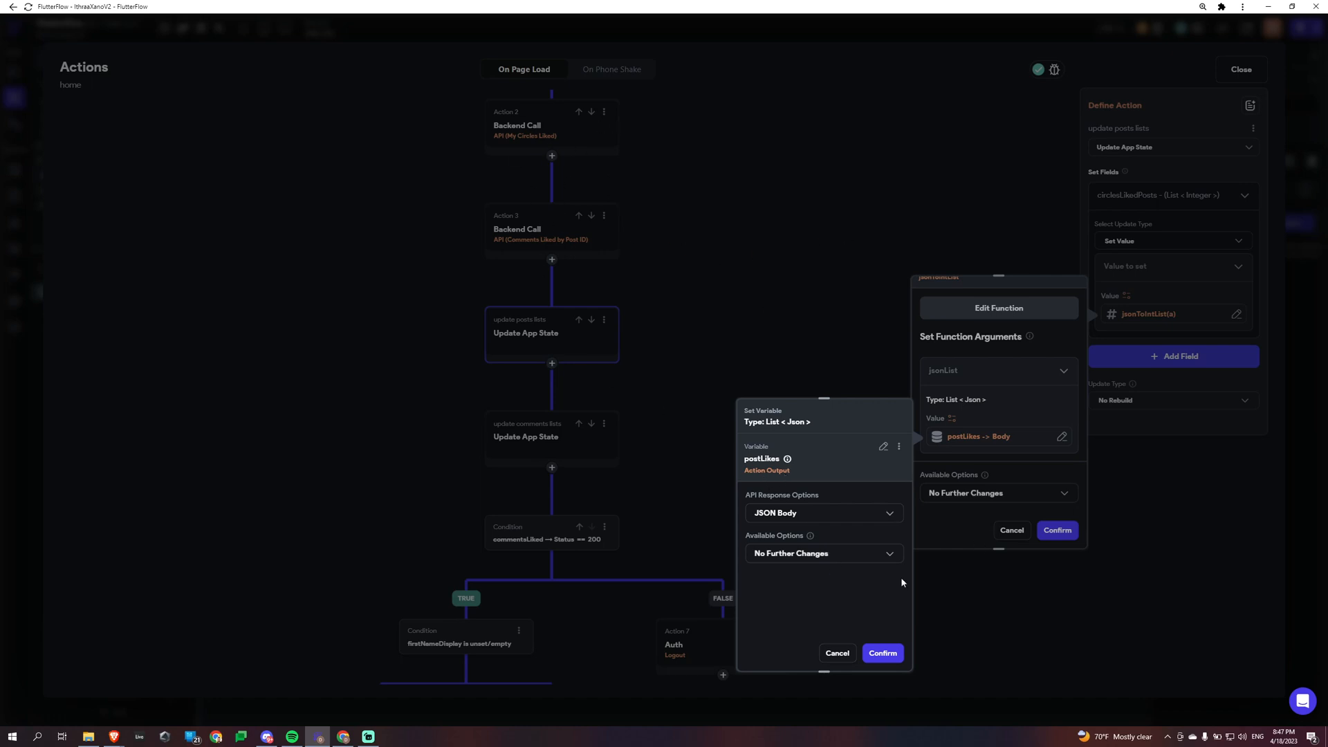
{"action": "mouse_move", "coordinate": [1054, 453]}
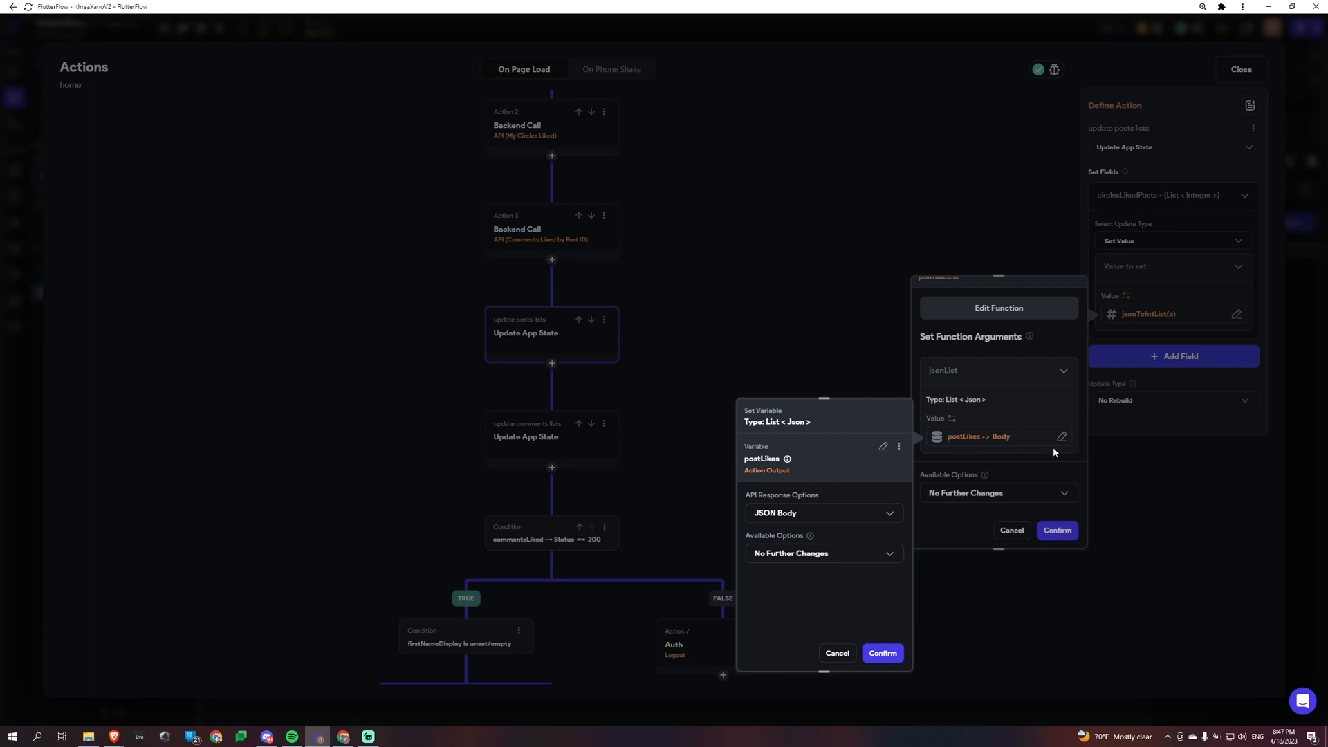
{"action": "mouse_move", "coordinate": [747, 345]}
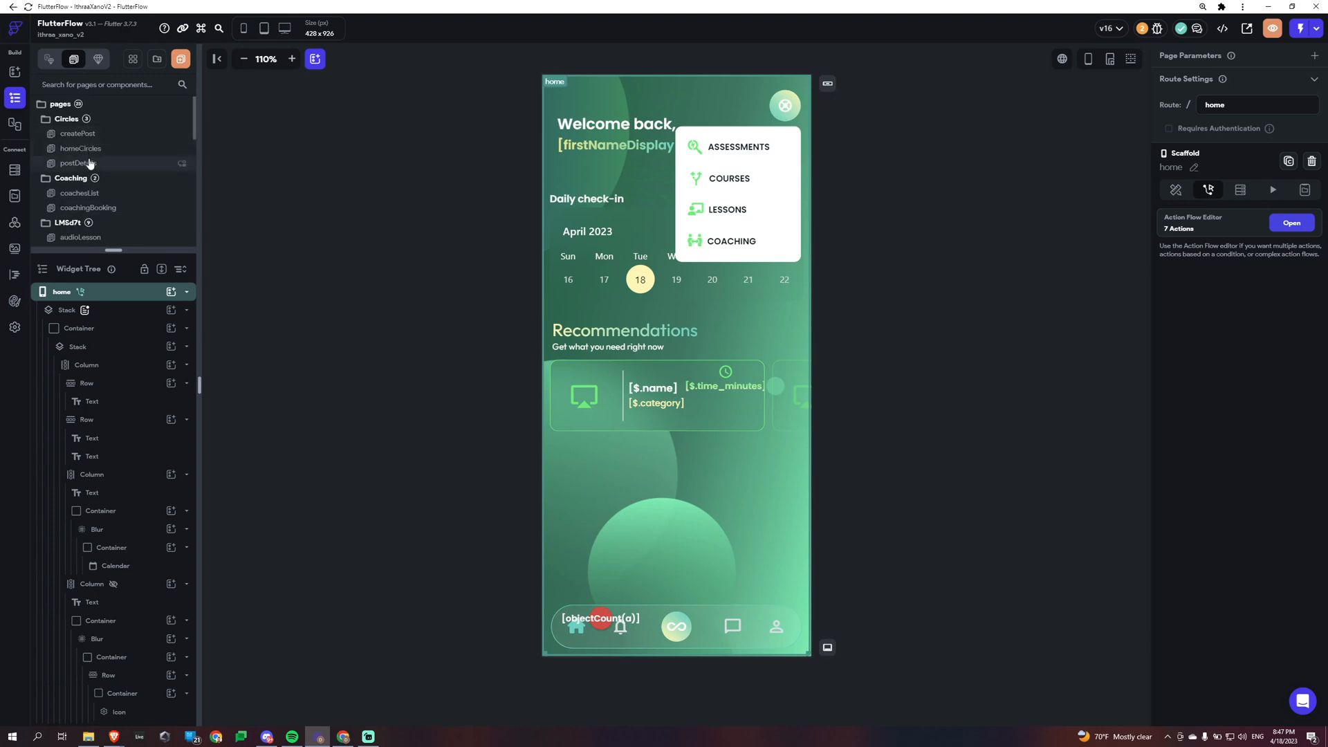
Step: On homeCircles, select the post card's like ToggleIcon bound to circlesLikedPosts Contains Item $.id
{"action": "left_click", "coordinate": [81, 148]}
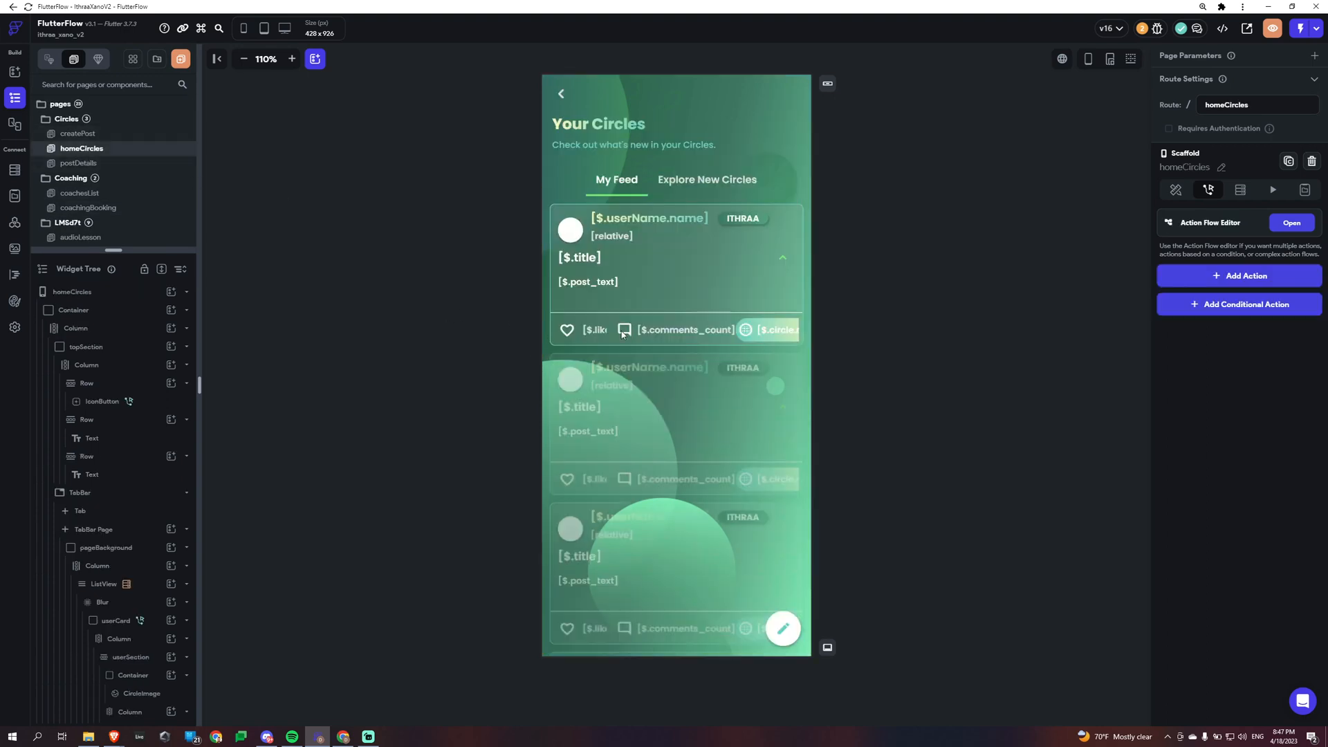
{"action": "left_click", "coordinate": [567, 330]}
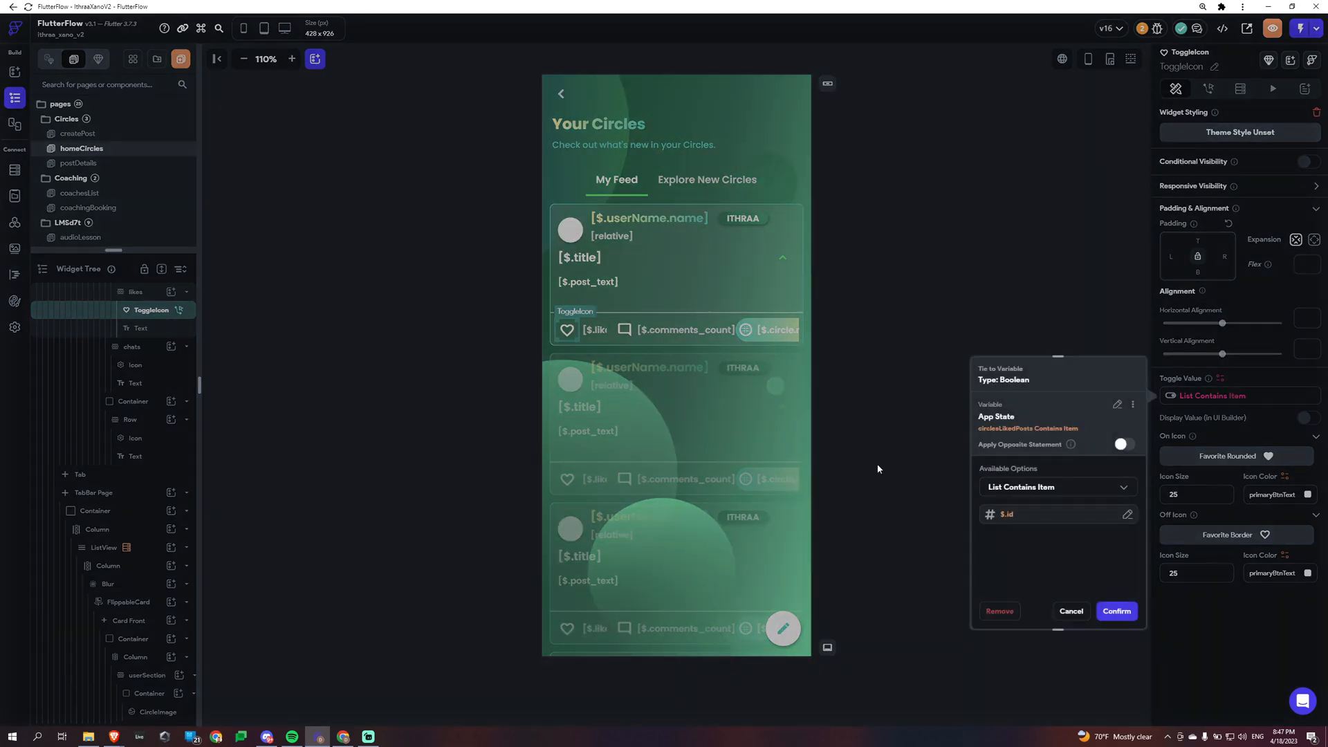
{"action": "mouse_move", "coordinate": [965, 452]}
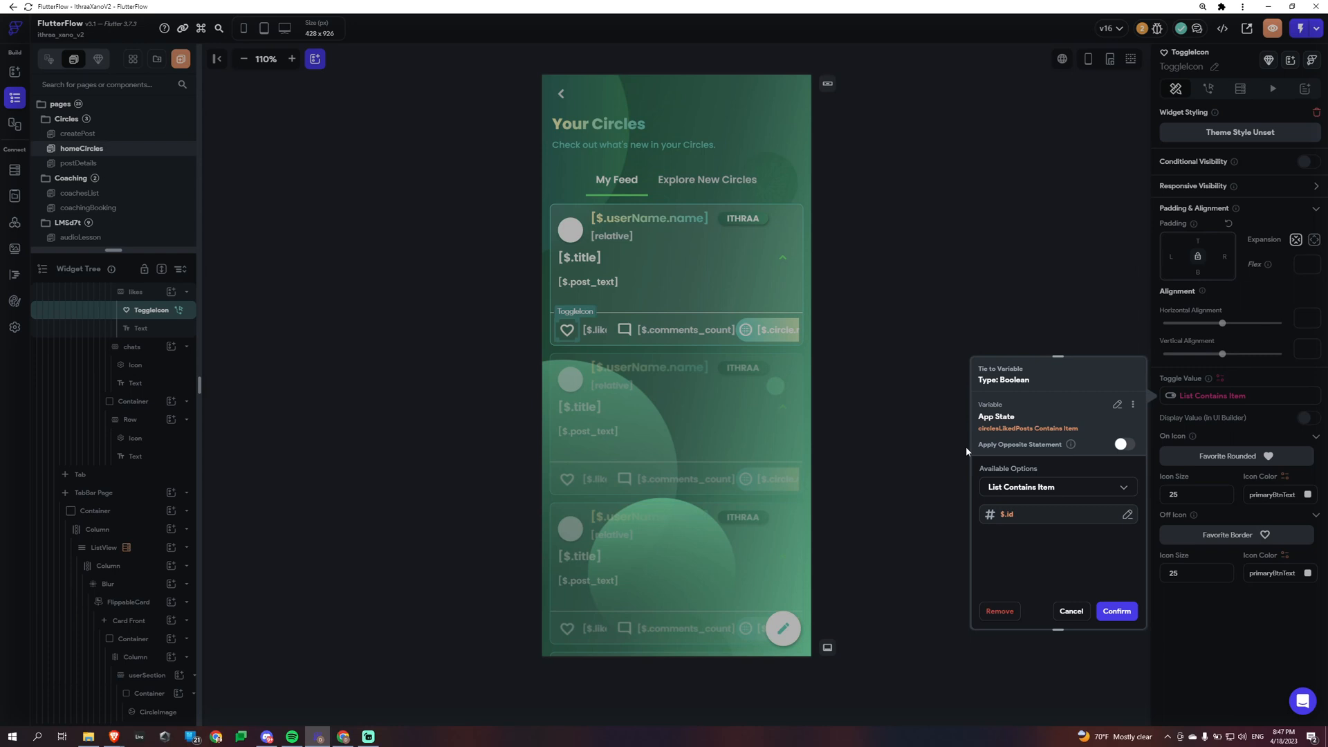
{"action": "mouse_move", "coordinate": [1031, 529]}
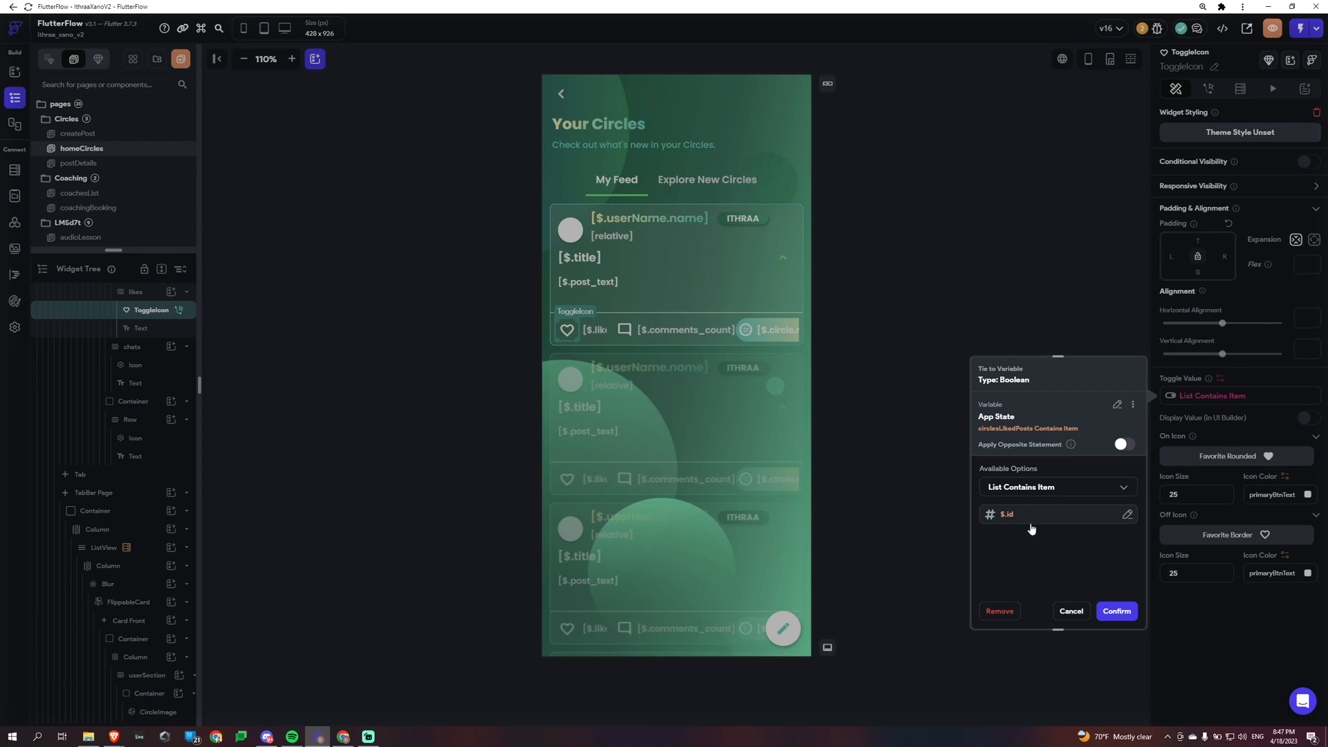
{"action": "mouse_move", "coordinate": [707, 362]}
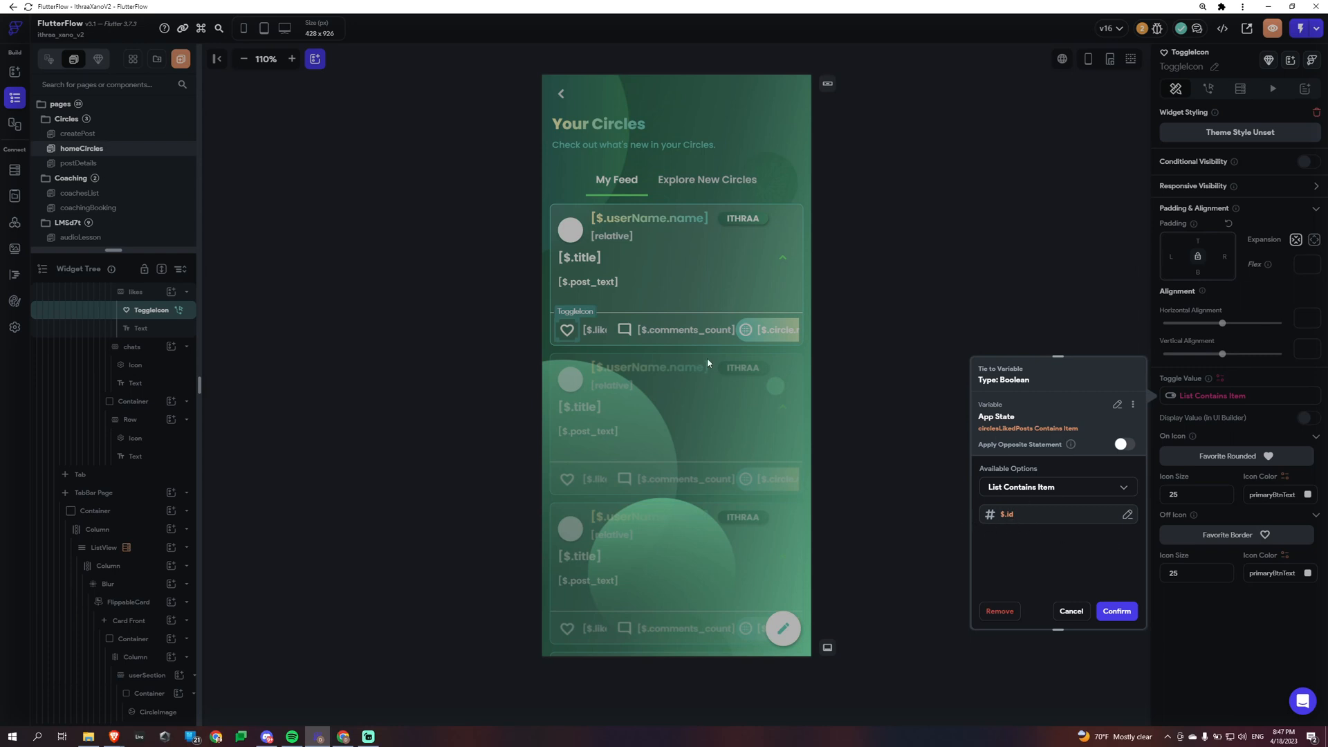
{"action": "mouse_move", "coordinate": [986, 257]}
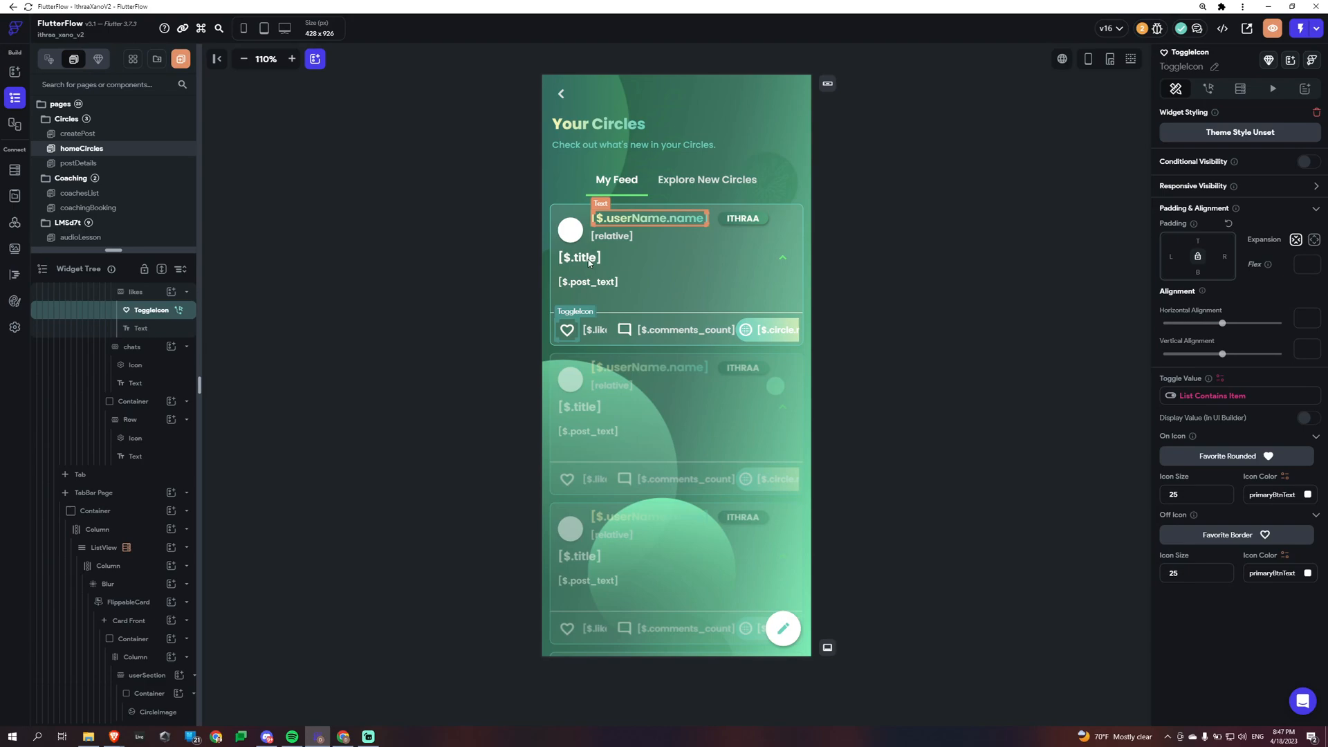
{"action": "mouse_move", "coordinate": [483, 449]}
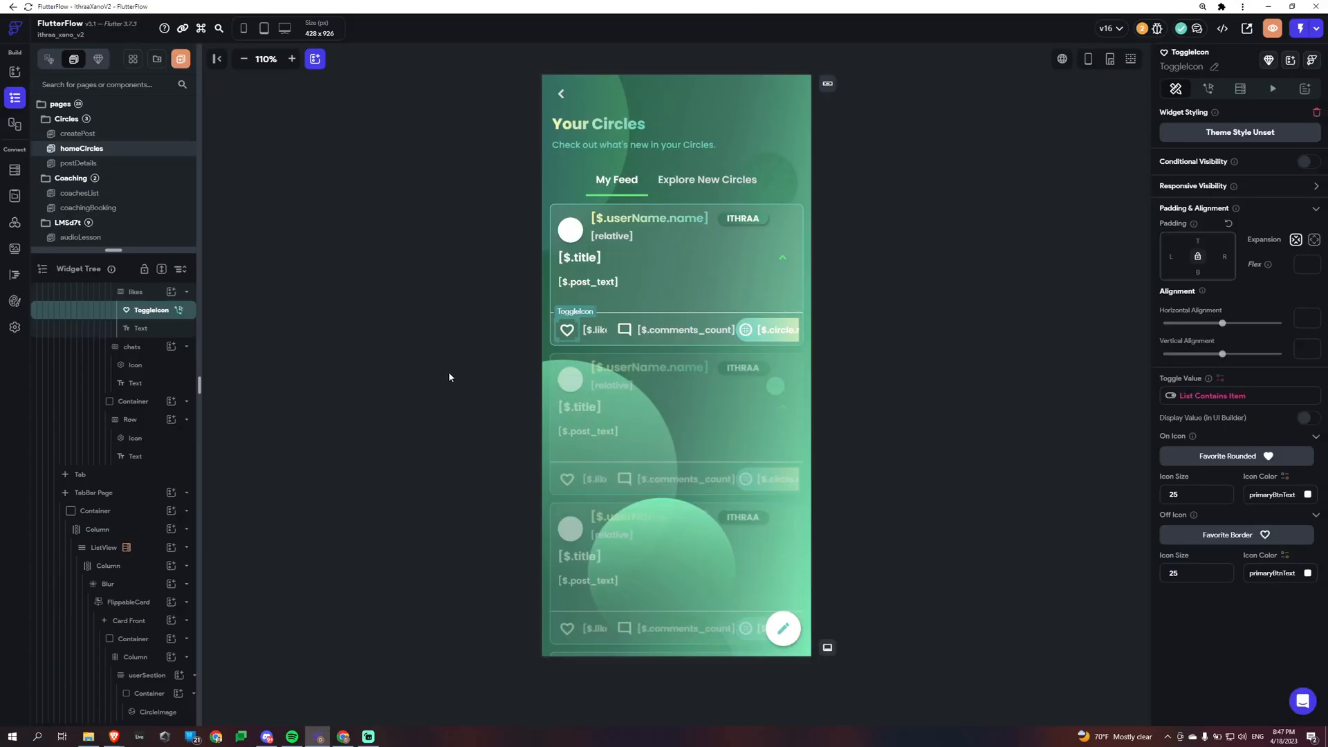
{"action": "mouse_move", "coordinate": [325, 393]}
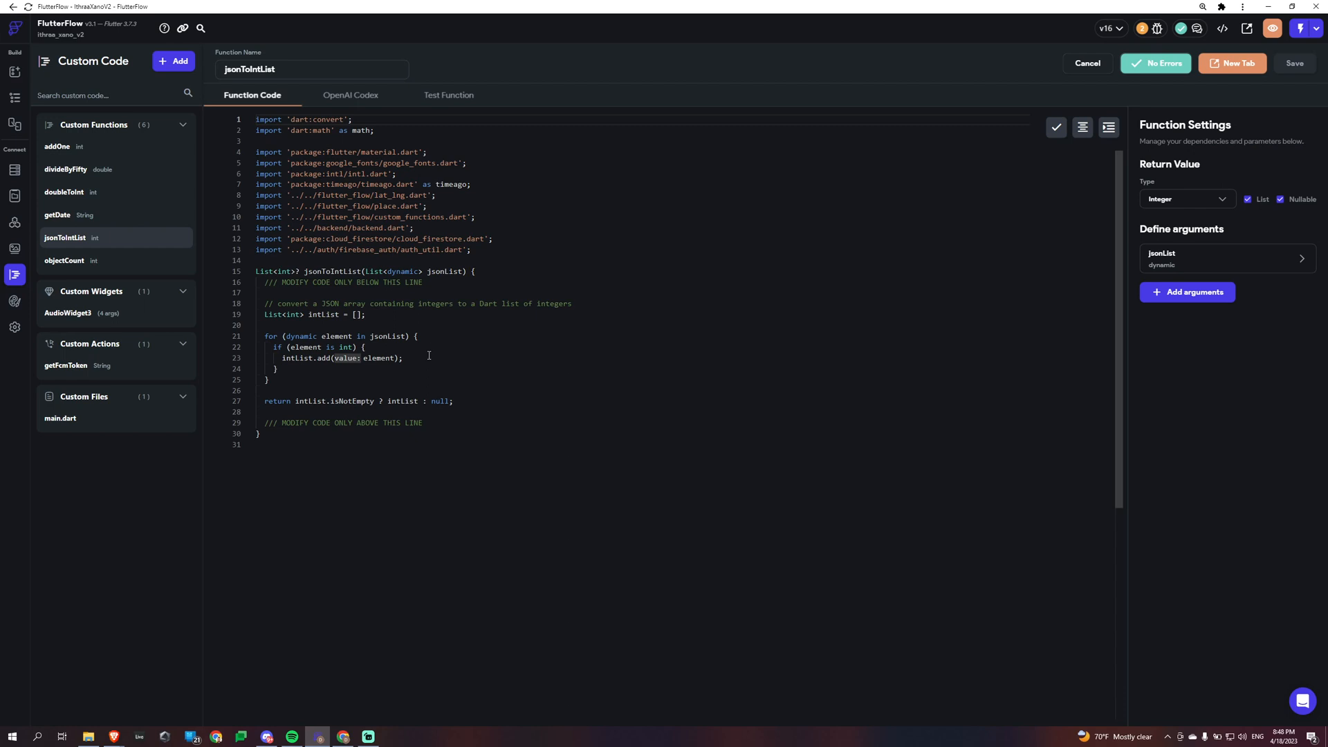
{"action": "mouse_move", "coordinate": [453, 376]}
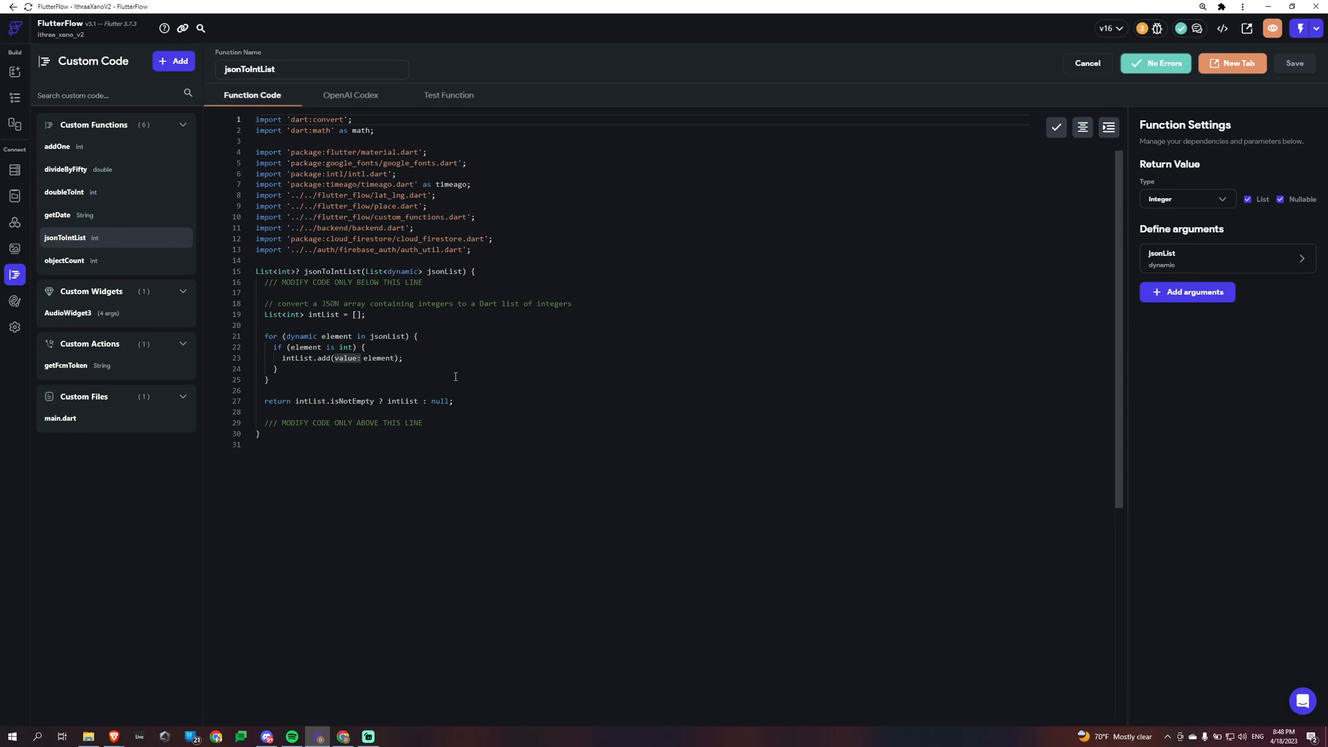
{"action": "mouse_move", "coordinate": [142, 303]}
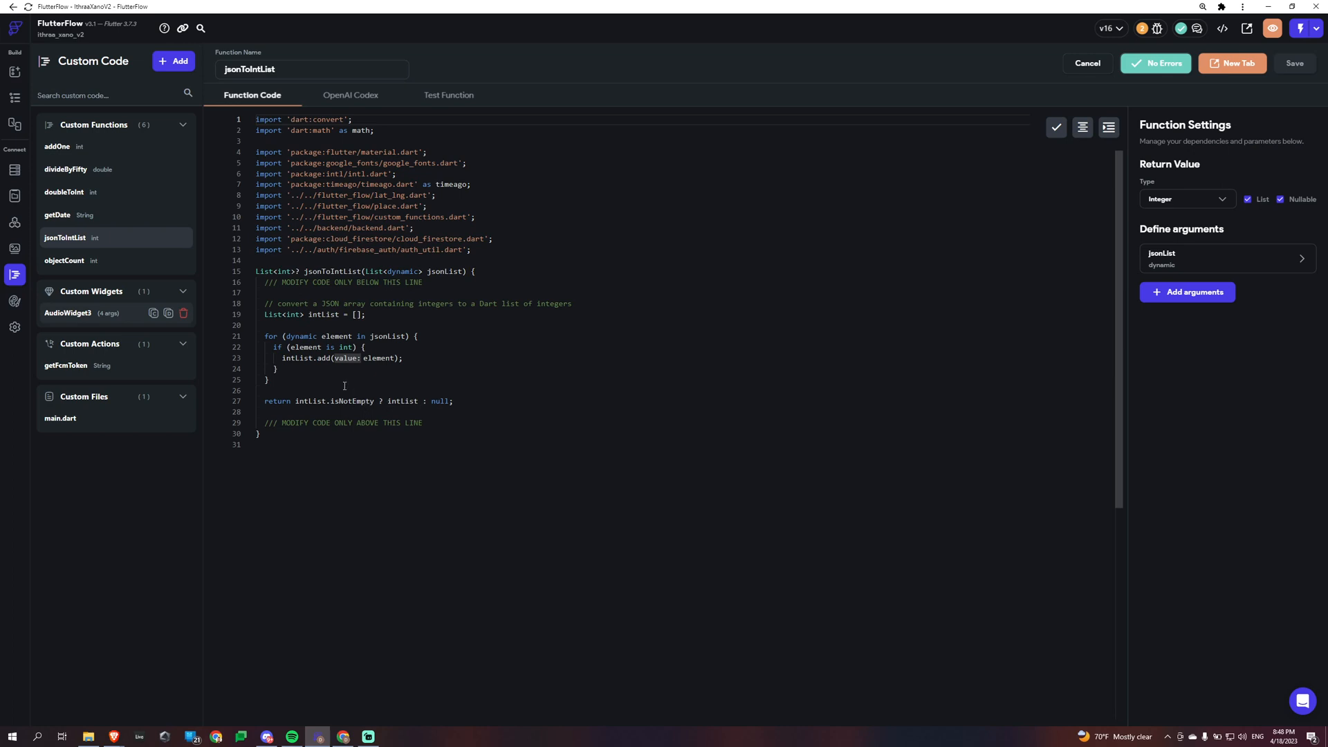
{"action": "mouse_move", "coordinate": [467, 438]}
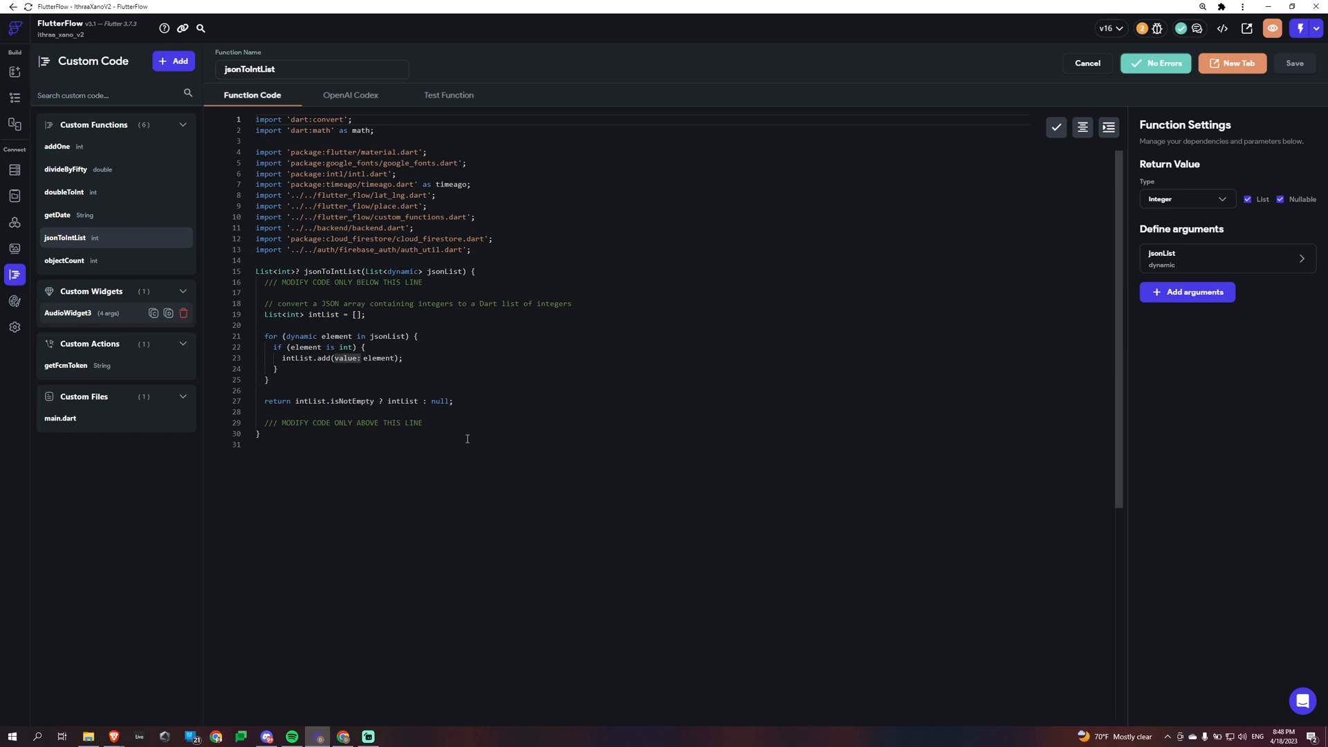